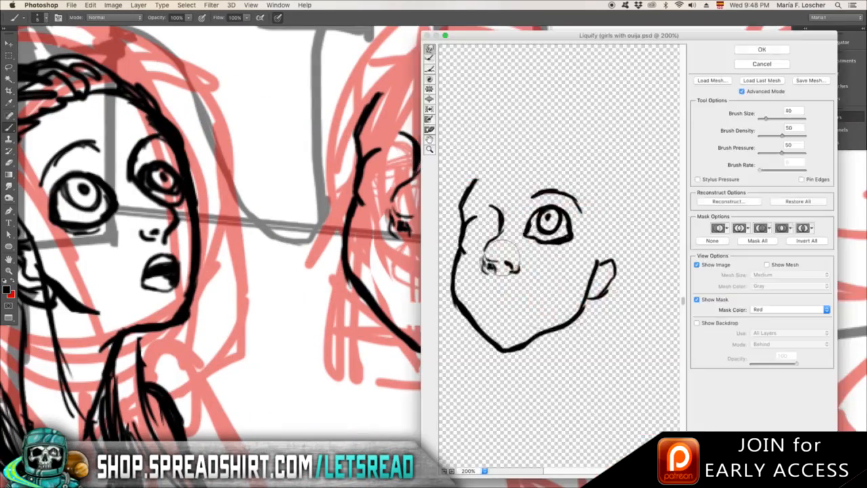
Confirm the Liquify adjustment on the face sketch before tinting the room.
{"action": "left_click", "coordinate": [762, 49]}
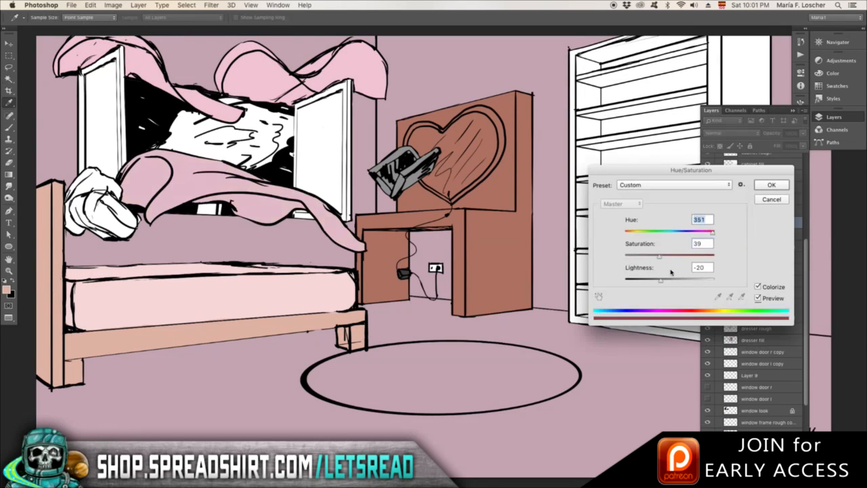
Accept the Hue/Saturation Colorize tint, leaving the room pink-brown.
{"action": "left_click", "coordinate": [771, 184]}
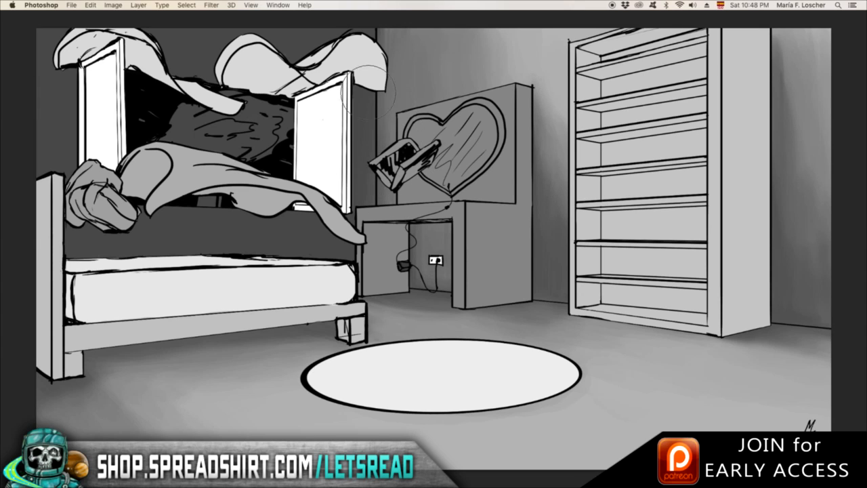
{"action": "mouse_move", "coordinate": [843, 268]}
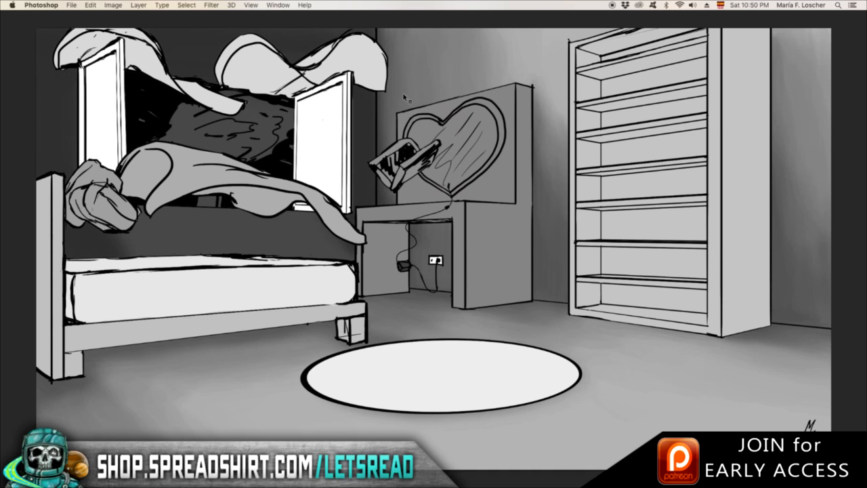
{"action": "mouse_move", "coordinate": [369, 111]}
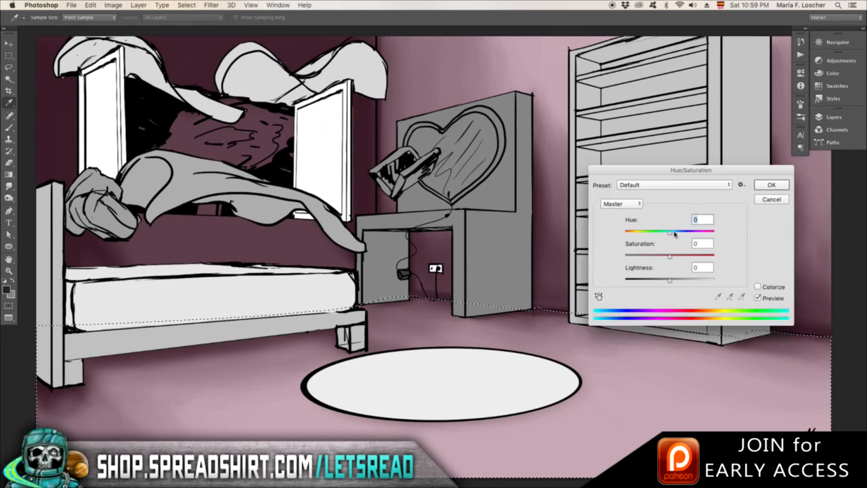
Accept the purple Hue/Saturation tint on the room and zoom toward the window.
{"action": "left_click", "coordinate": [771, 184]}
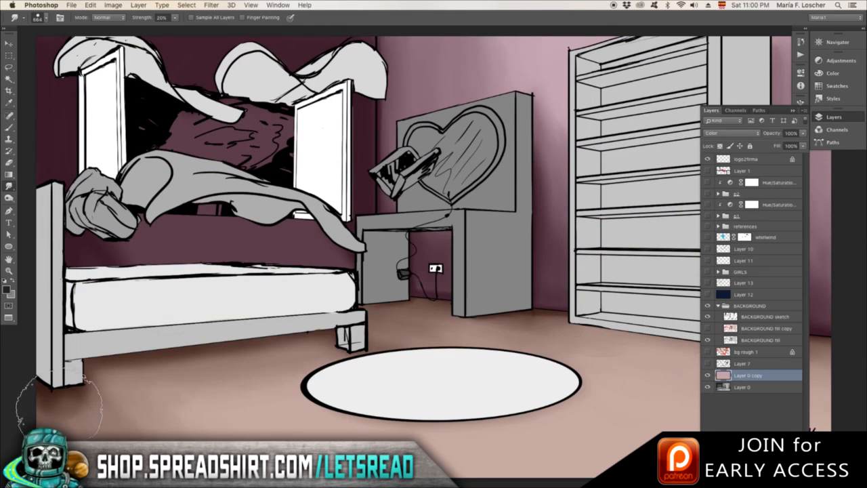
{"action": "left_click", "coordinate": [742, 387]}
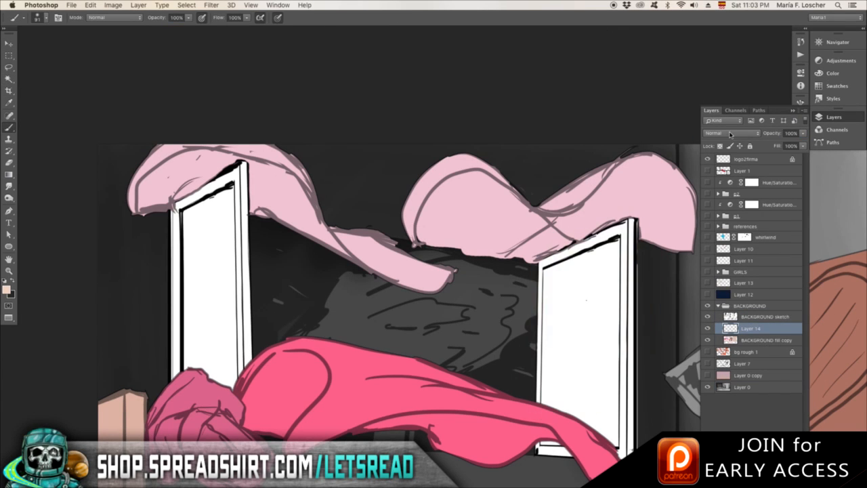
Brush light grey tones onto the window frame above the girls.
{"action": "left_click", "coordinate": [731, 133]}
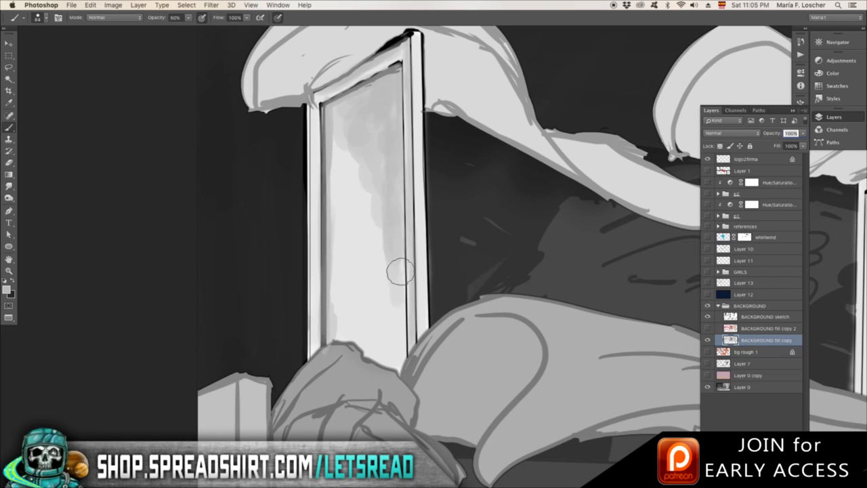
{"action": "left_click_drag", "start_coordinate": [400, 271], "coordinate": [382, 81]}
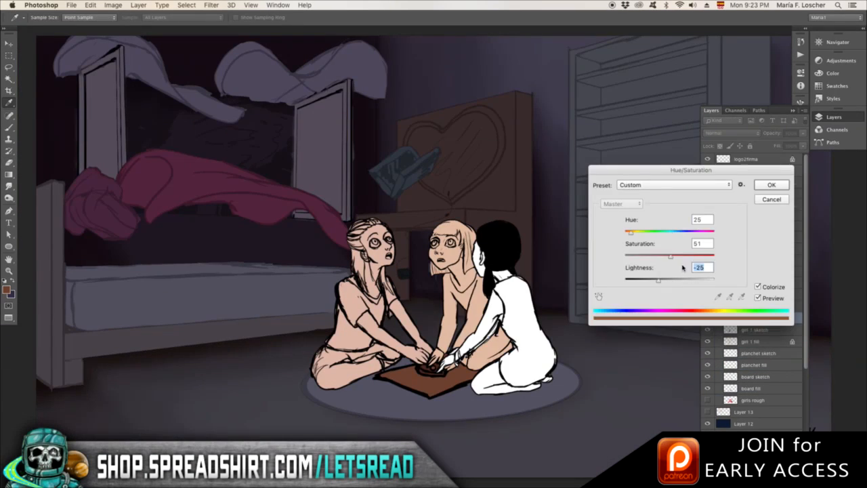
Accept the warm tan skin tint and brush tone onto the girls' faces and hair.
{"action": "left_click", "coordinate": [771, 185]}
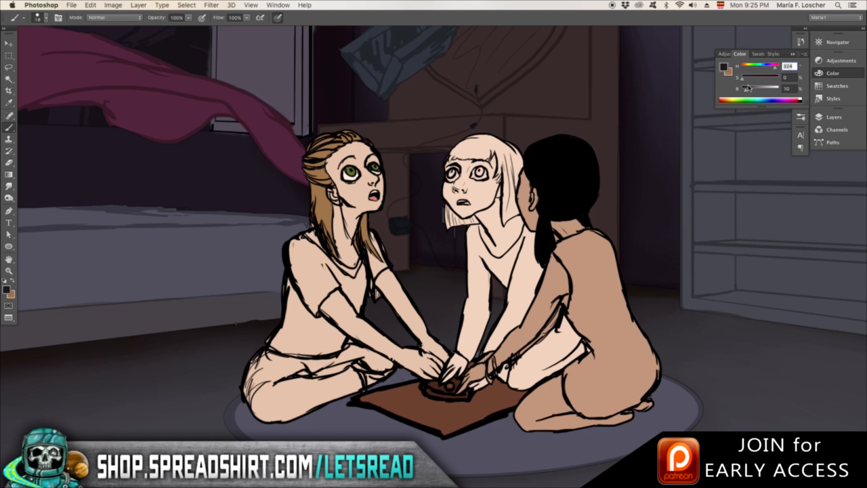
{"action": "left_click_drag", "start_coordinate": [671, 230], "coordinate": [680, 230]}
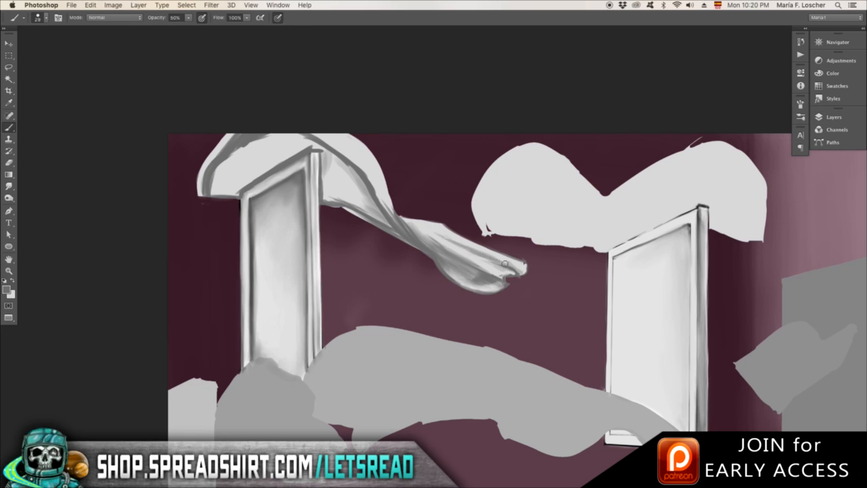
Shade the curtain's folds over the window, then streak texture onto the mattress.
{"action": "left_click_drag", "start_coordinate": [504, 262], "coordinate": [285, 139]}
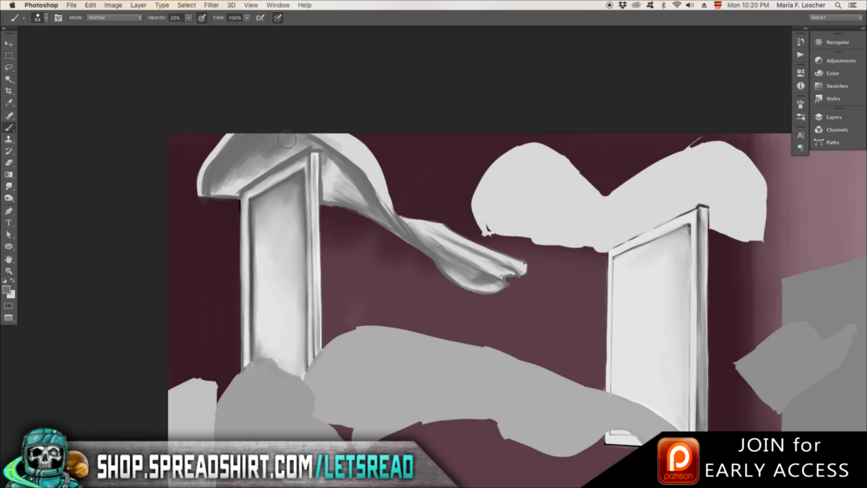
{"action": "left_click_drag", "start_coordinate": [288, 138], "coordinate": [407, 223]}
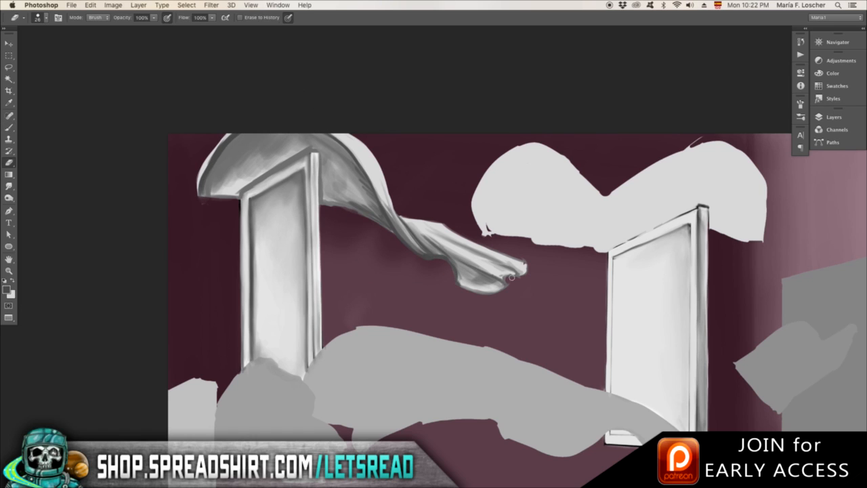
{"action": "left_click_drag", "start_coordinate": [508, 274], "coordinate": [420, 238]}
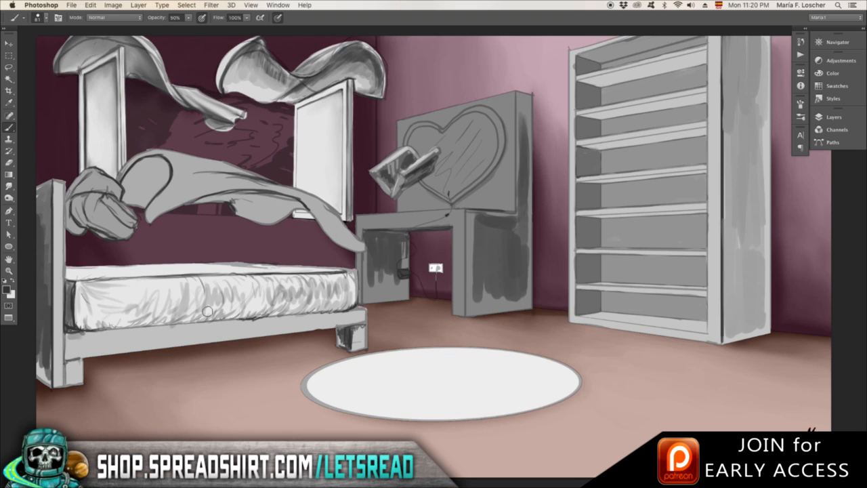
{"action": "left_click_drag", "start_coordinate": [204, 309], "coordinate": [192, 290]}
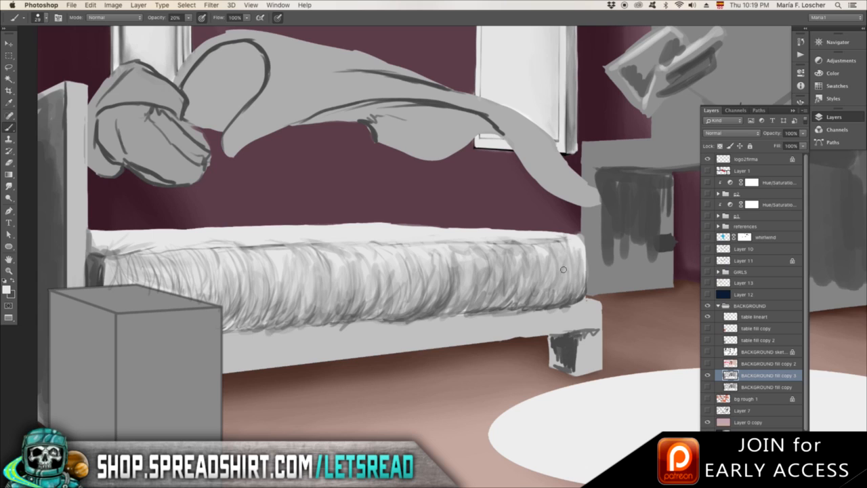
Shade the flying sheet's folds and refine the crumpled pillow in soft greys.
{"action": "left_click_drag", "start_coordinate": [563, 270], "coordinate": [388, 290]}
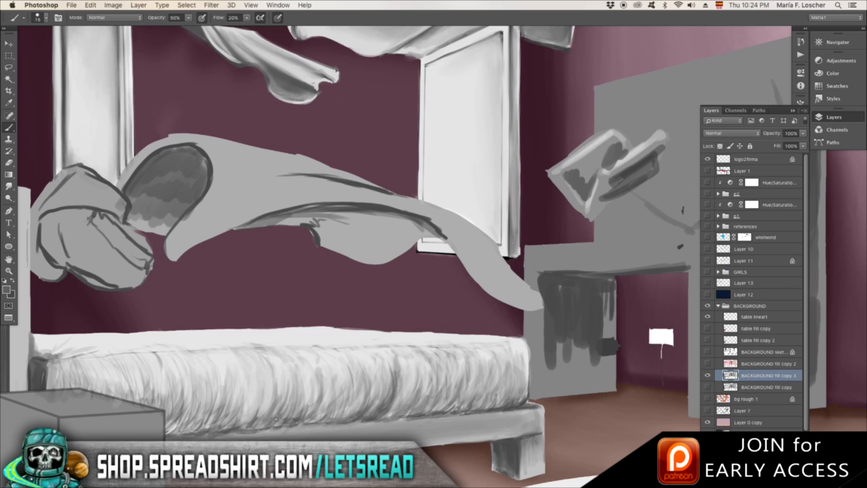
{"action": "left_click_drag", "start_coordinate": [277, 420], "coordinate": [301, 340]}
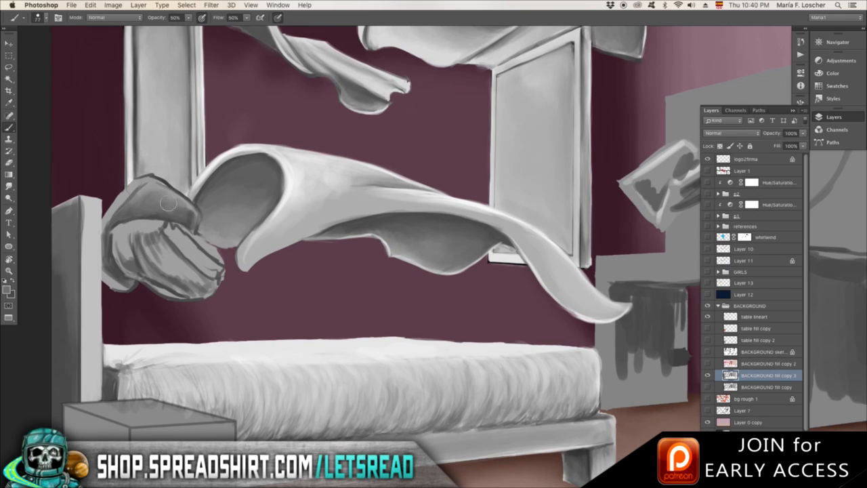
{"action": "left_click_drag", "start_coordinate": [169, 203], "coordinate": [214, 271]}
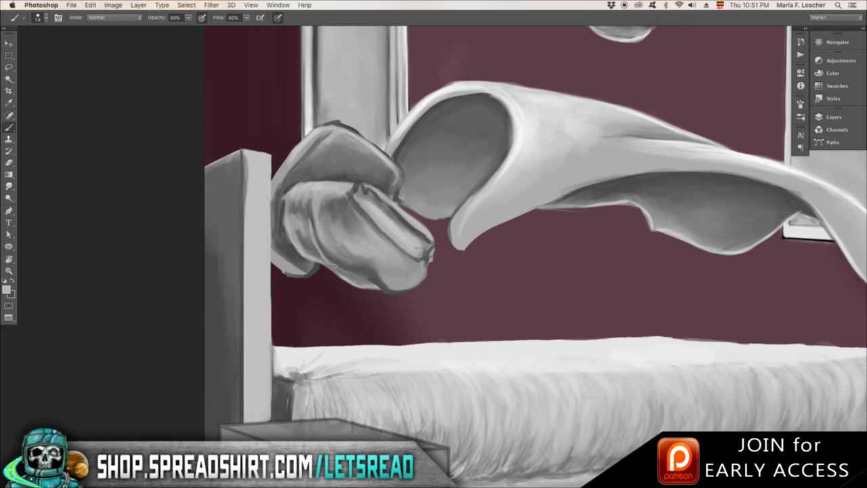
Add and smooth shadows on the floating pillow above the bed.
{"action": "left_click_drag", "start_coordinate": [312, 220], "coordinate": [406, 285]}
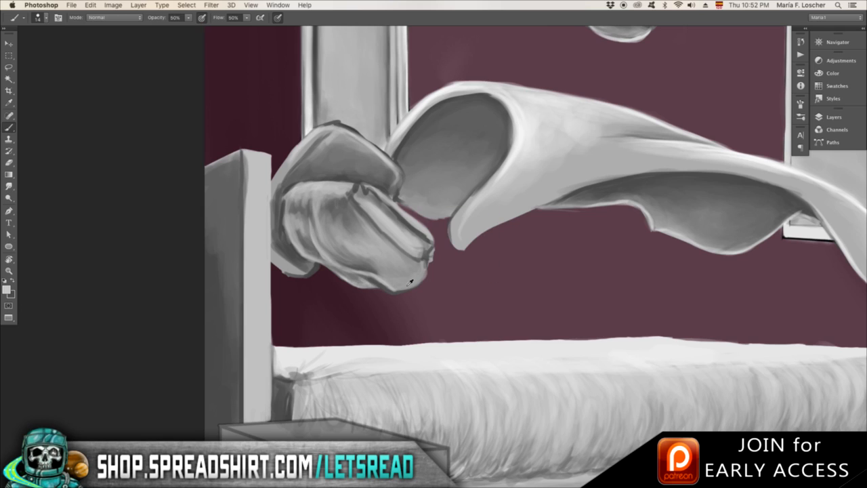
{"action": "left_click_drag", "start_coordinate": [410, 280], "coordinate": [380, 228]}
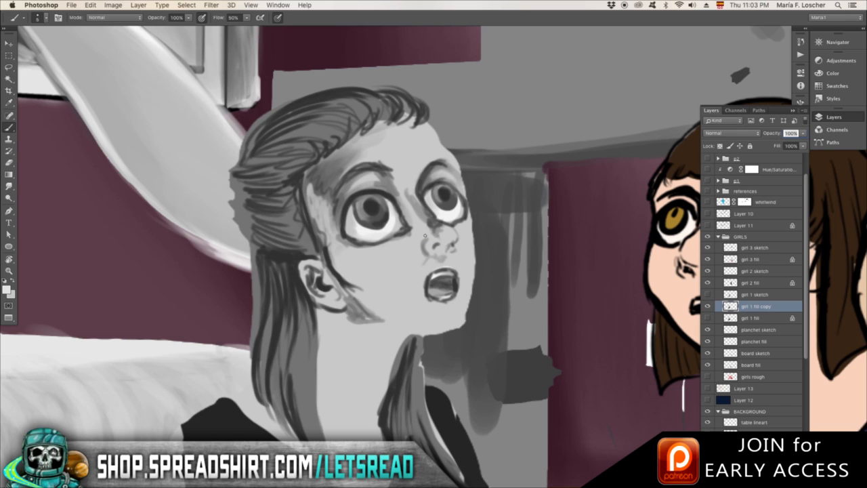
Shade the left girl's face in grey, then pick a filter from the Filter menu.
{"action": "left_click_drag", "start_coordinate": [423, 233], "coordinate": [393, 277]}
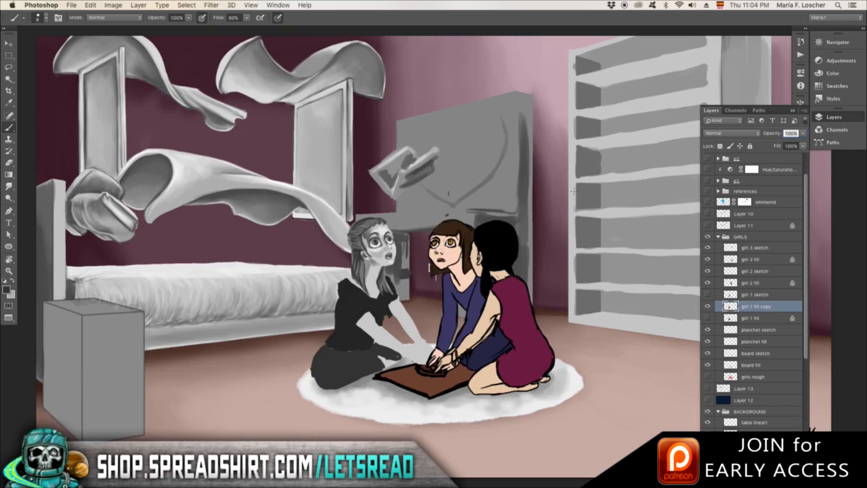
{"action": "left_click", "coordinate": [211, 6]}
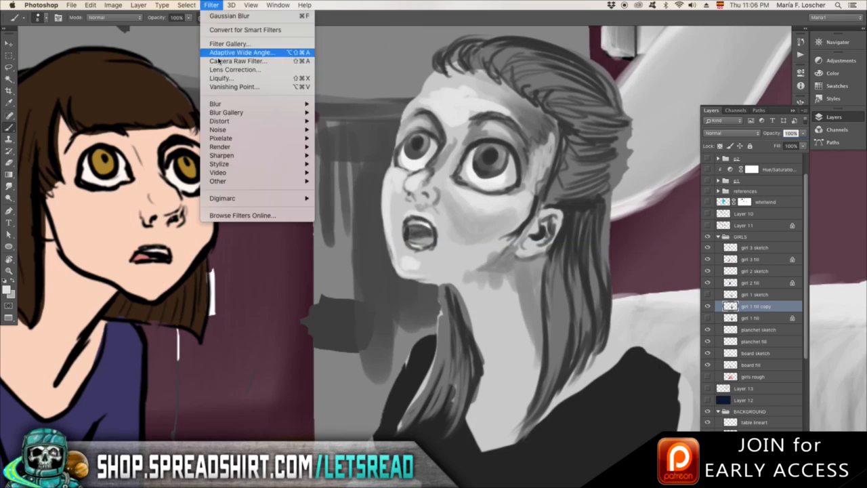
{"action": "left_click", "coordinate": [221, 78]}
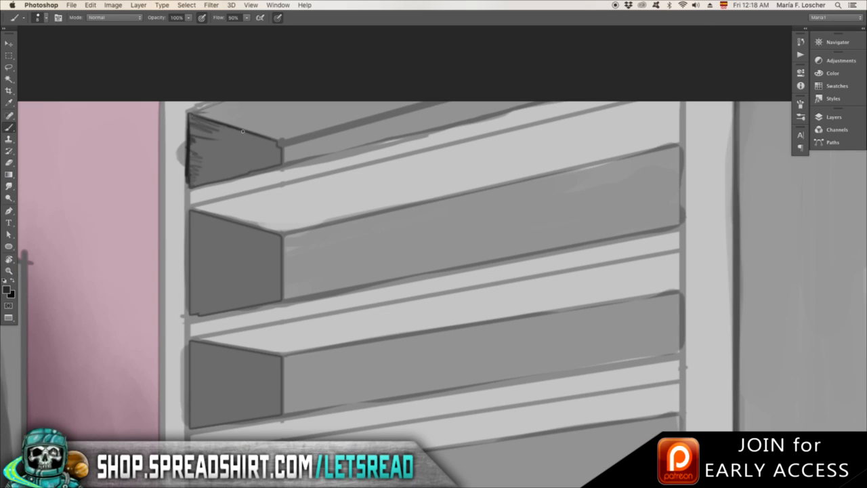
Darken the insides of the top and second bookcase shelves with hatched shadow.
{"action": "left_click_drag", "start_coordinate": [196, 149], "coordinate": [284, 135]}
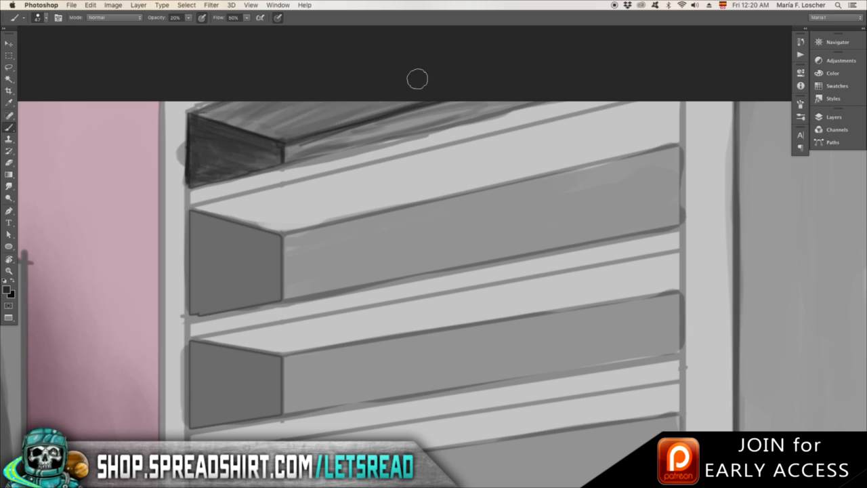
{"action": "left_click_drag", "start_coordinate": [417, 78], "coordinate": [540, 82]}
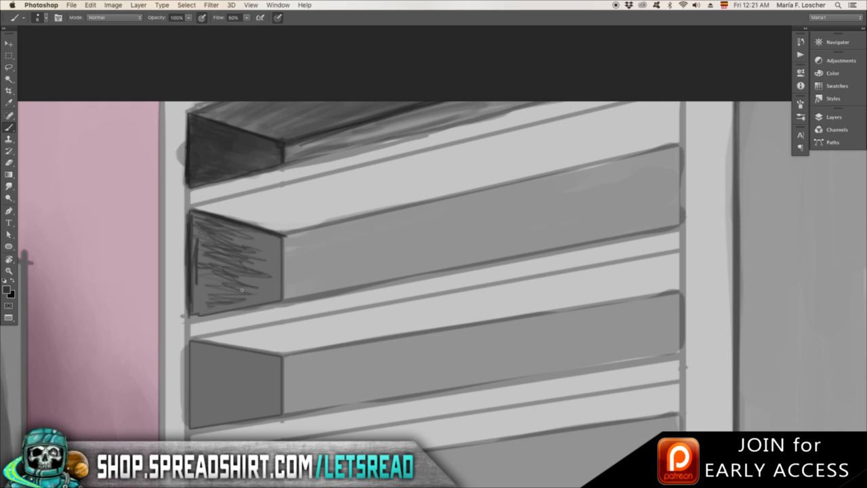
{"action": "left_click_drag", "start_coordinate": [241, 292], "coordinate": [219, 206]}
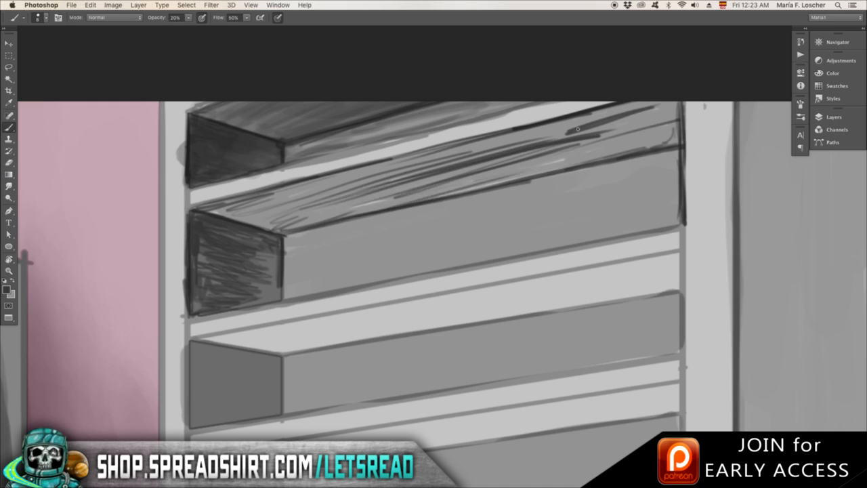
{"action": "left_click_drag", "start_coordinate": [576, 129], "coordinate": [656, 182]}
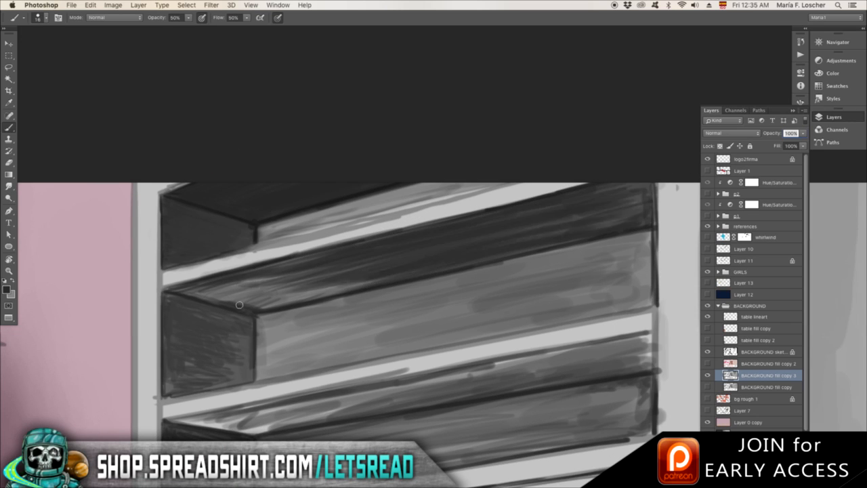
Shade the shelf underside and board, add an edge shadow and smooth the shelf front.
{"action": "left_click_drag", "start_coordinate": [238, 303], "coordinate": [205, 293]}
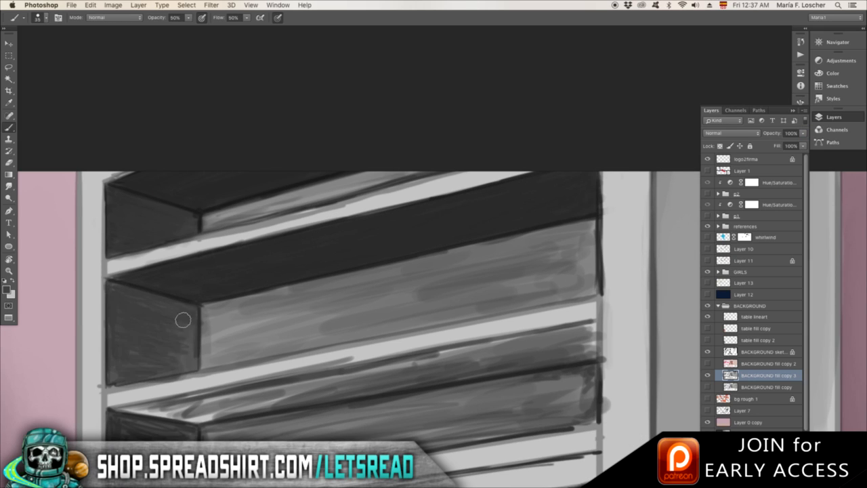
{"action": "left_click_drag", "start_coordinate": [183, 320], "coordinate": [420, 225]}
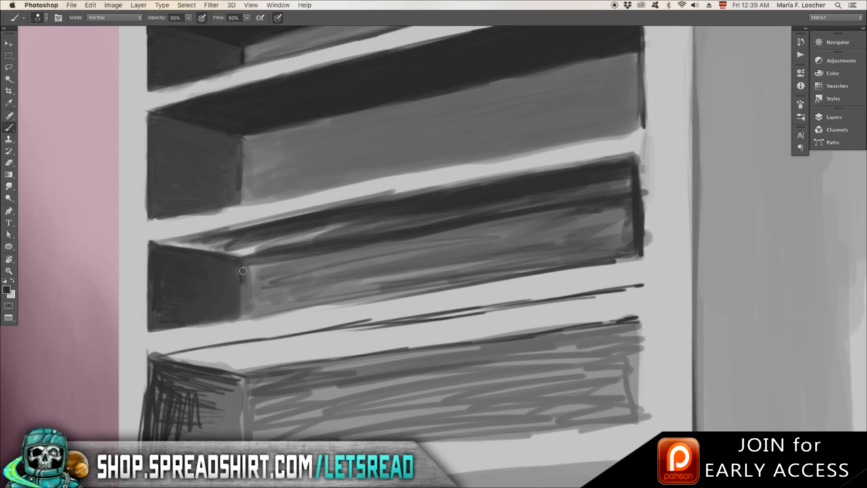
{"action": "left_click_drag", "start_coordinate": [244, 271], "coordinate": [400, 279]}
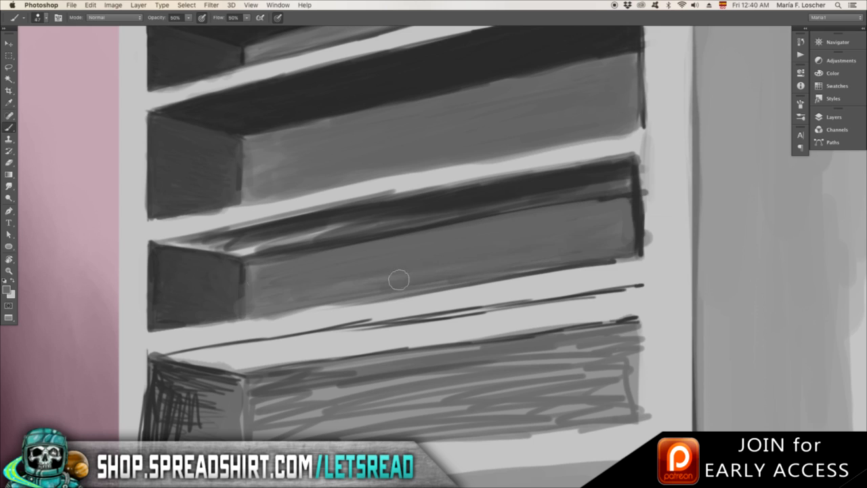
{"action": "left_click_drag", "start_coordinate": [398, 279], "coordinate": [628, 174]}
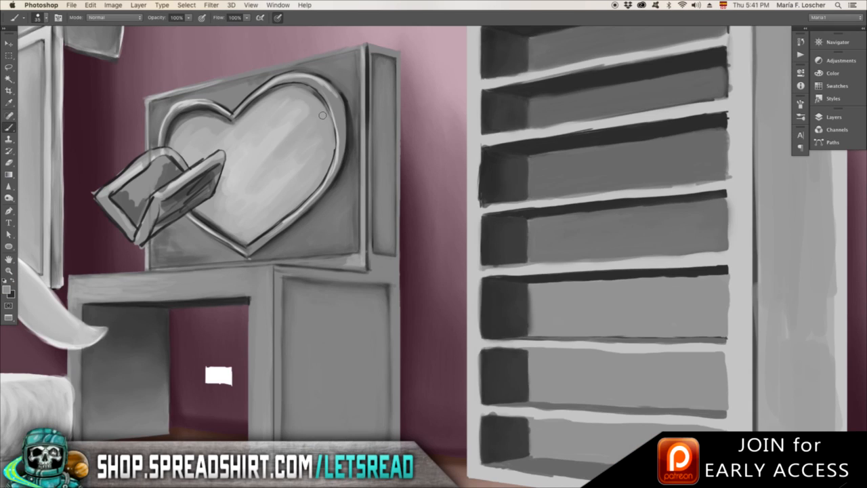
{"action": "mouse_move", "coordinate": [475, 192]}
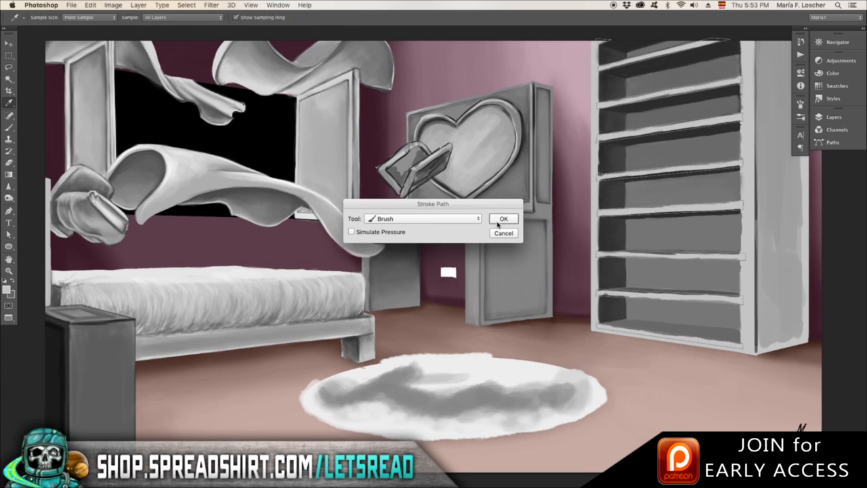
Stroke the selected path with the brush to outline the folded phone on the vanity.
{"action": "left_click", "coordinate": [504, 219]}
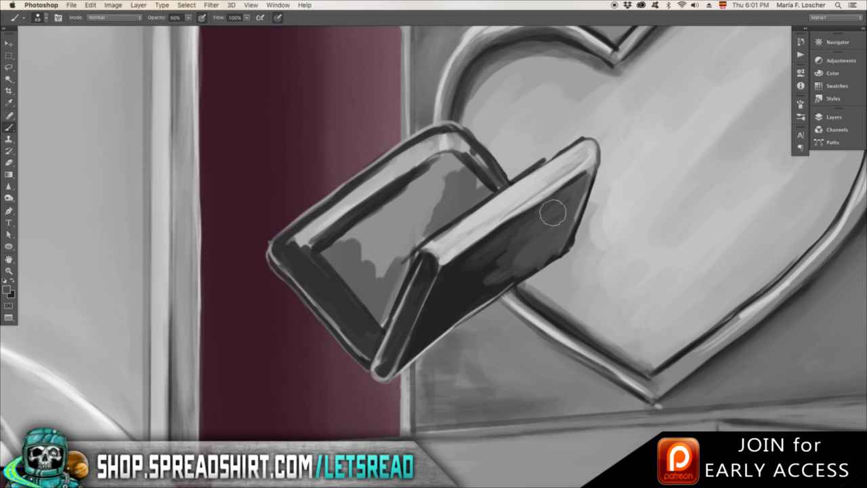
Blend lighter grey tones inside the flying book's open cover with a soft brush.
{"action": "left_click_drag", "start_coordinate": [553, 214], "coordinate": [409, 198]}
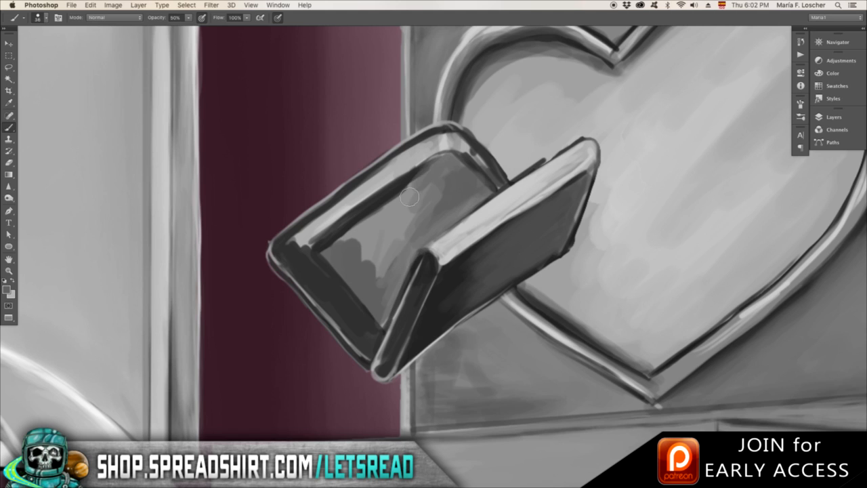
{"action": "left_click_drag", "start_coordinate": [407, 197], "coordinate": [332, 246]}
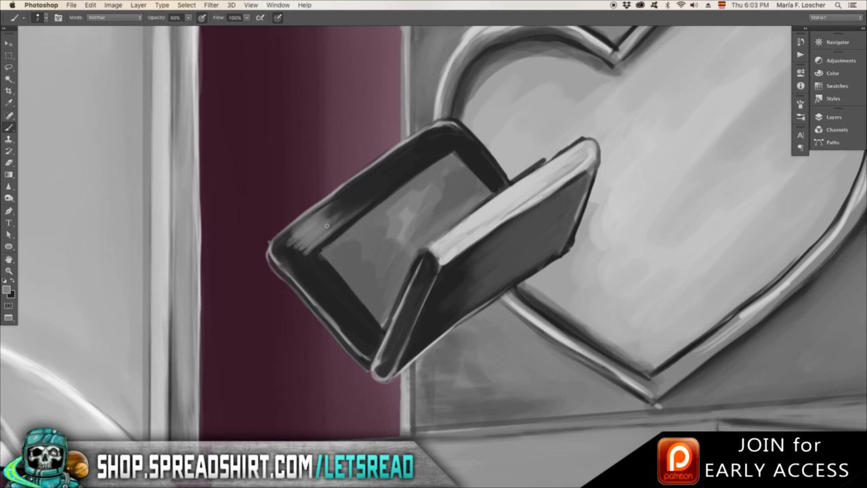
{"action": "left_click_drag", "start_coordinate": [325, 227], "coordinate": [471, 150]}
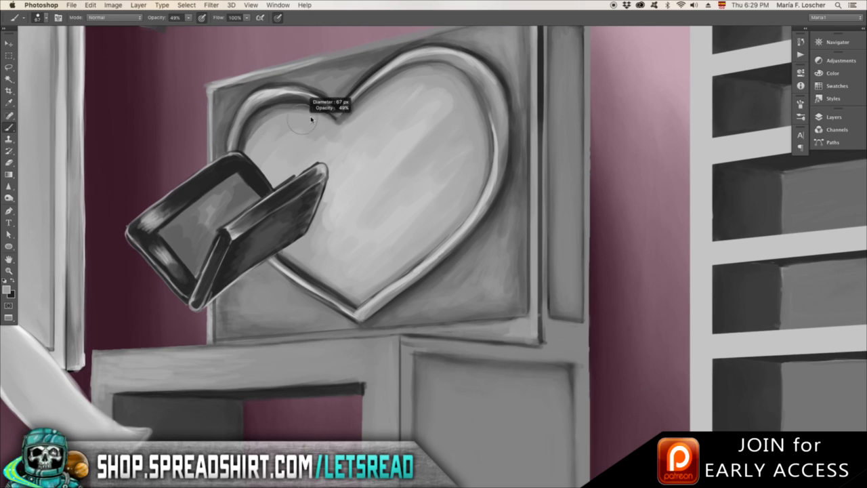
Paint highlights along the heart frame's rim and refine shading at its bottom edge.
{"action": "left_click_drag", "start_coordinate": [312, 122], "coordinate": [447, 244]}
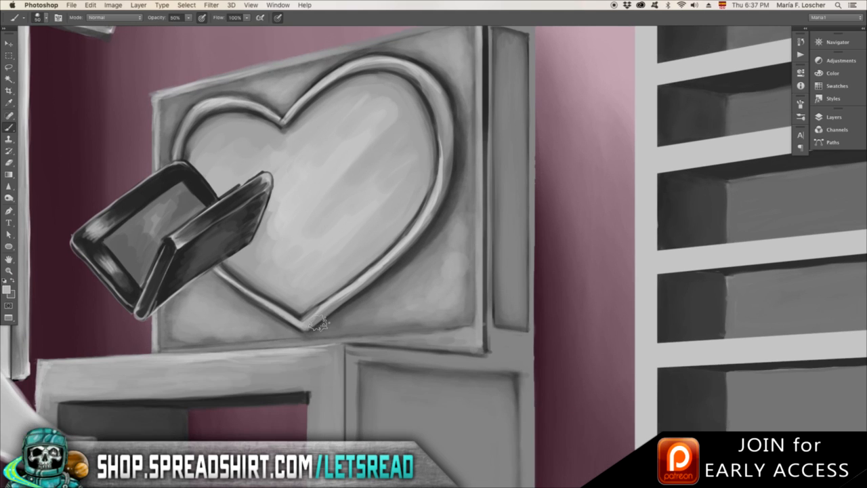
{"action": "left_click_drag", "start_coordinate": [323, 322], "coordinate": [360, 130]}
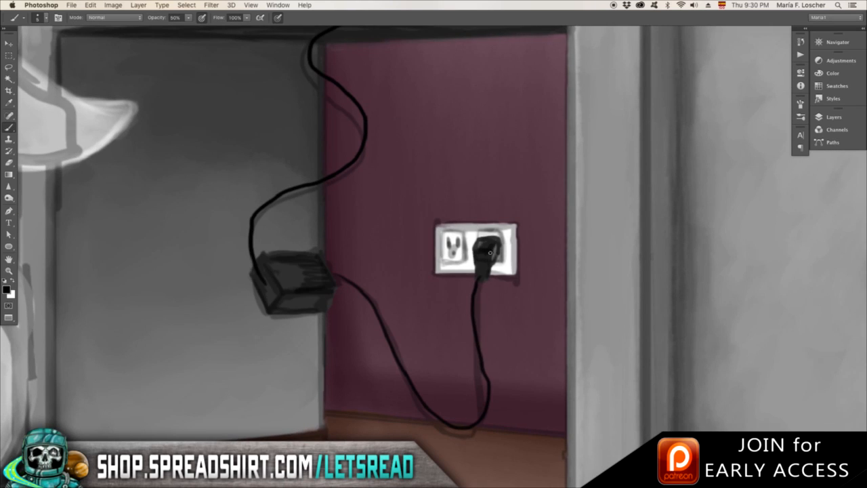
Draw the black charger cord hanging from the vanity to the wall outlet.
{"action": "left_click", "coordinate": [835, 116]}
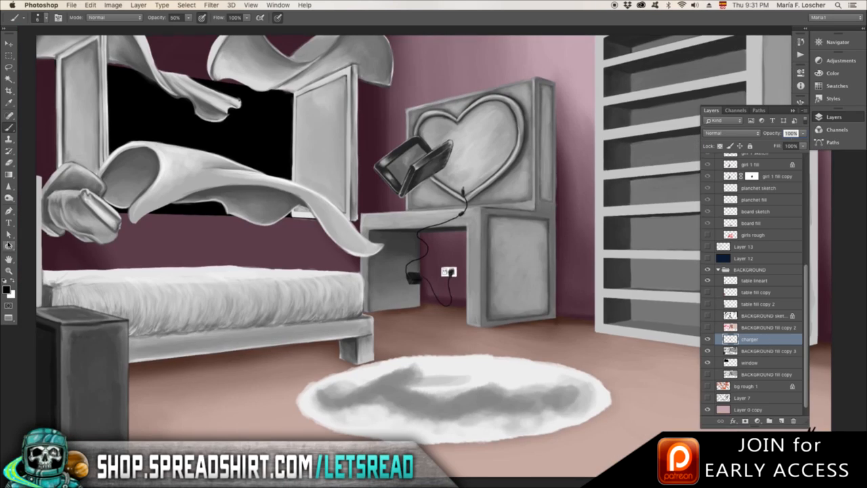
{"action": "left_click", "coordinate": [758, 350]}
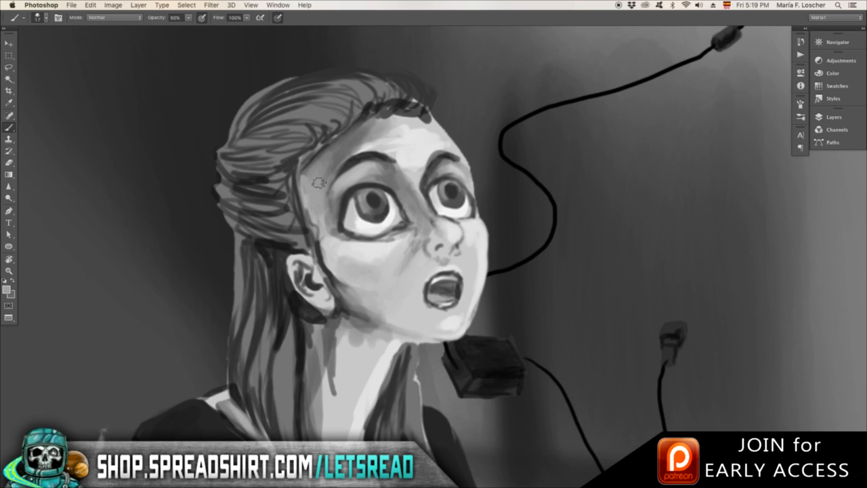
Shade the upward-looking girl's hair and face in greyscale with the brush.
{"action": "left_click_drag", "start_coordinate": [319, 183], "coordinate": [332, 206]}
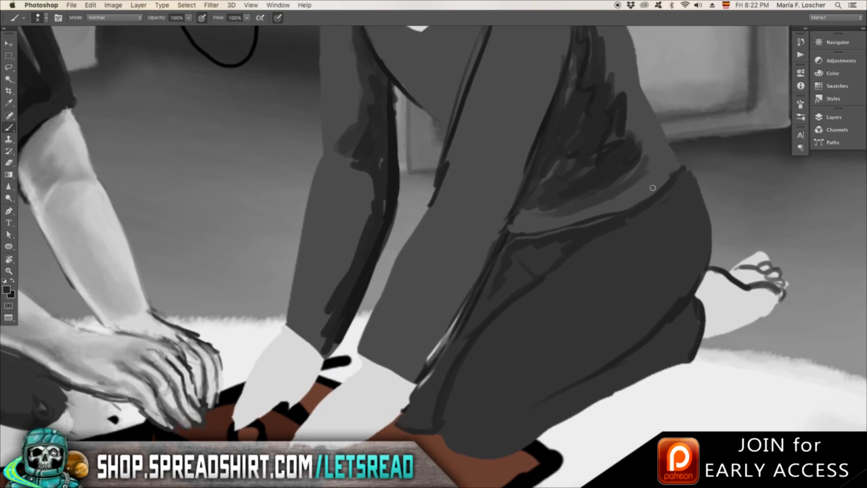
Darken the grey shading on the kneeling girl's sweater.
{"action": "left_click", "coordinate": [9, 187]}
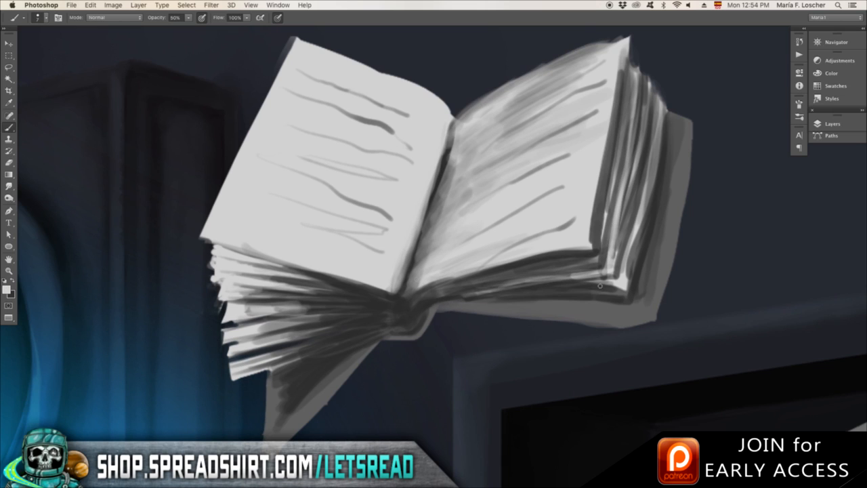
Shade the flying book's pages light grey with darker page lines.
{"action": "left_click_drag", "start_coordinate": [599, 285], "coordinate": [339, 368]}
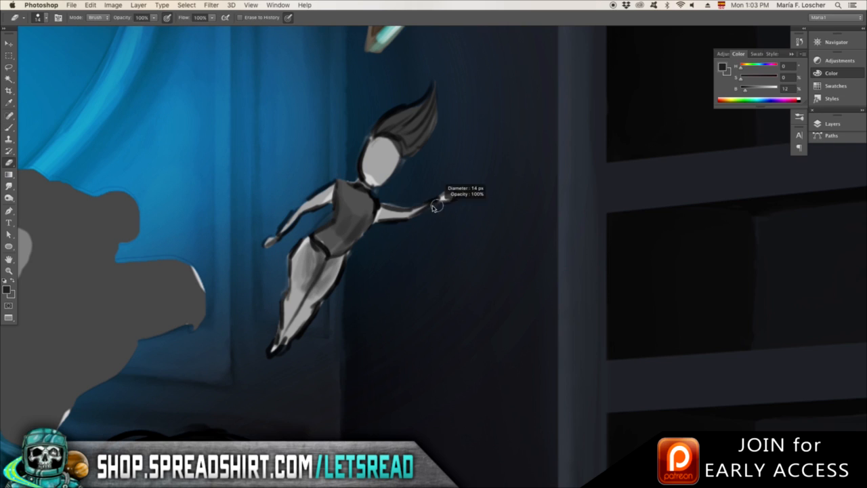
Paint the flying doll's outstretched arm in grey with the 14 px brush.
{"action": "left_click_drag", "start_coordinate": [436, 206], "coordinate": [295, 297]}
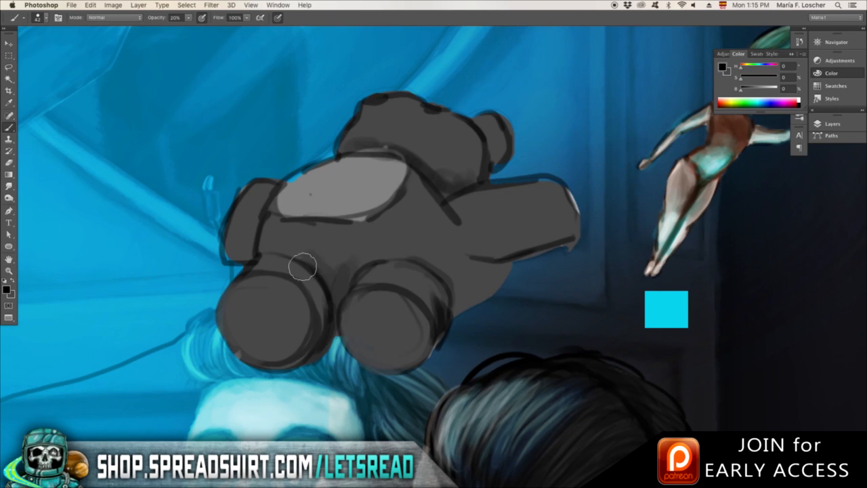
Block in the floating teddy bear's body and add cyan reflected light on its feet.
{"action": "left_click_drag", "start_coordinate": [474, 305], "coordinate": [575, 245]}
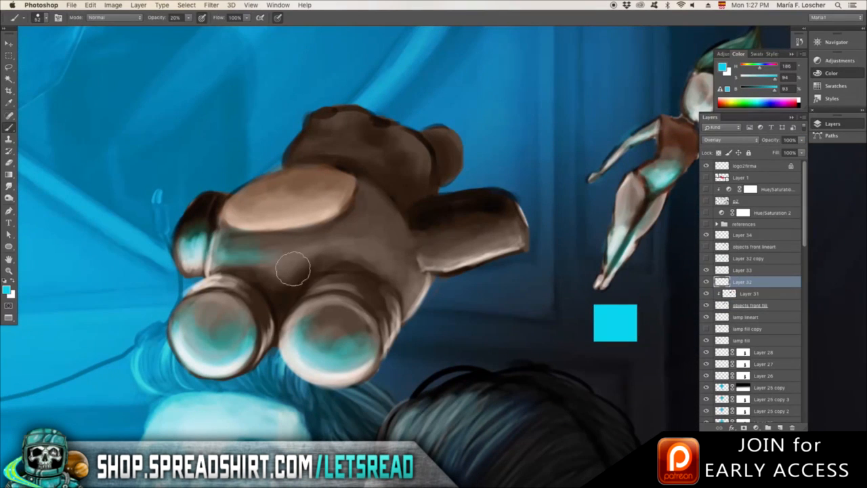
{"action": "left_click_drag", "start_coordinate": [295, 268], "coordinate": [288, 257]}
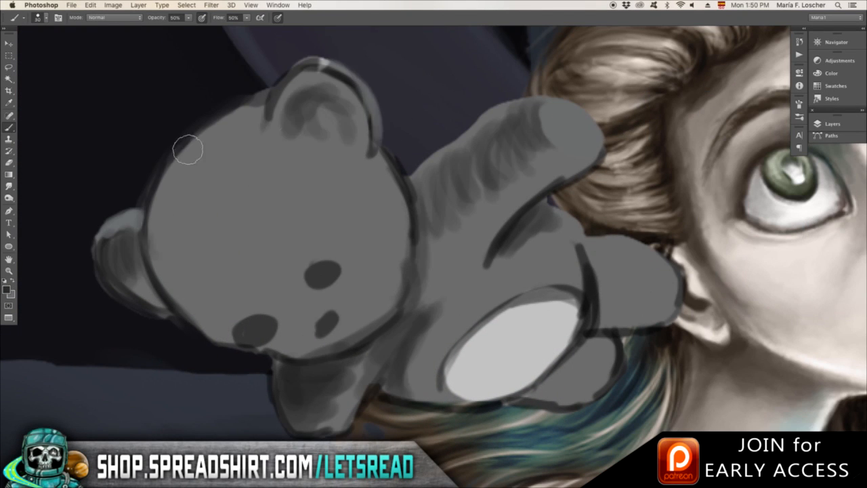
Shade the second teddy bear's head in grey beside the girl's face.
{"action": "left_click_drag", "start_coordinate": [190, 149], "coordinate": [276, 290]}
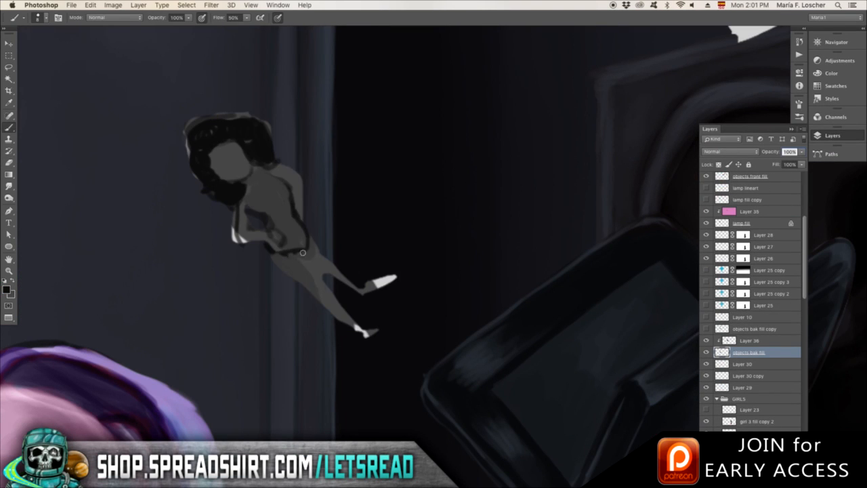
Paint grey tonal shading over the floating girl's silhouette.
{"action": "left_click_drag", "start_coordinate": [303, 254], "coordinate": [277, 229]}
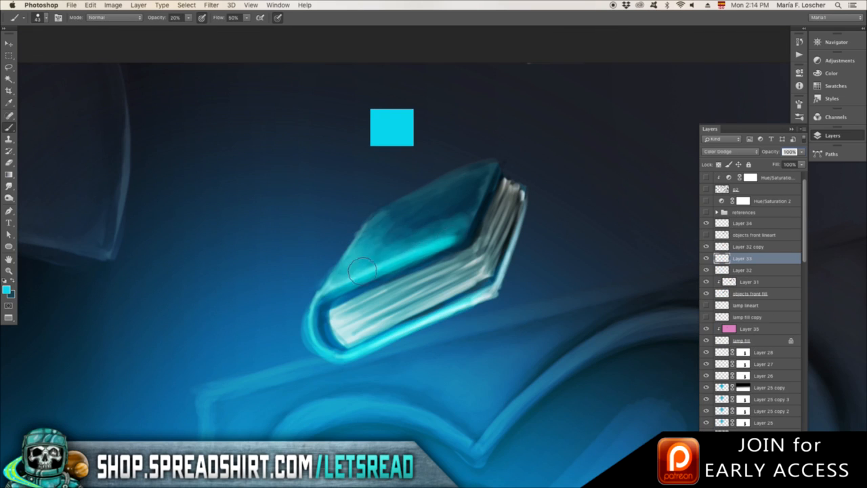
Paint cyan glowing highlights along the flying book's cover and page edges.
{"action": "left_click", "coordinate": [211, 5]}
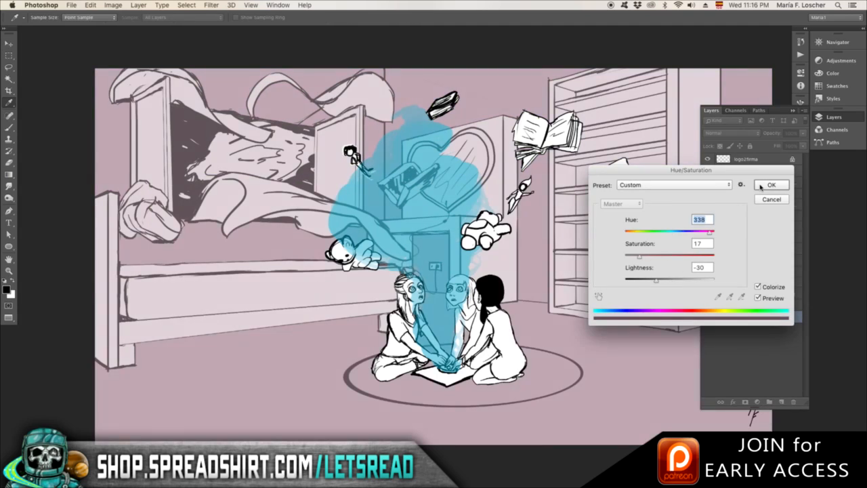
Apply a Hue/Saturation colourize tint (Hue 338, Saturation 17, Lightness -30) to the sketch.
{"action": "left_click", "coordinate": [773, 184]}
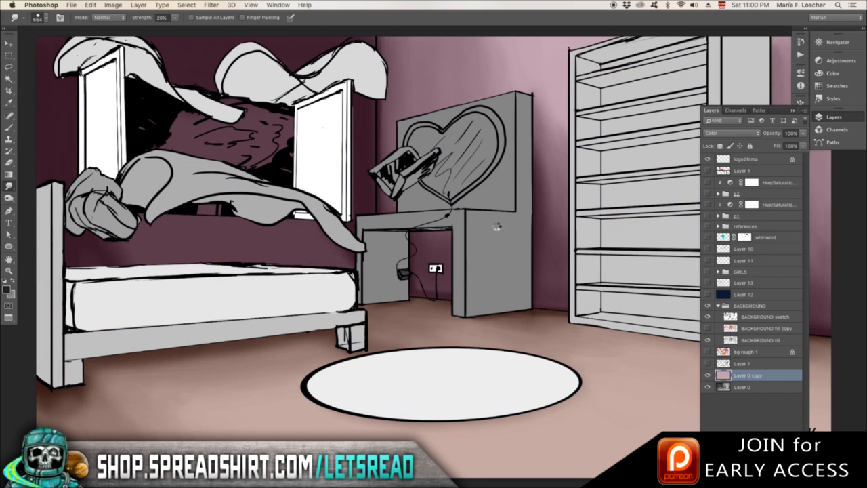
Block in a flat colour area of the bedroom furniture.
{"action": "left_click", "coordinate": [743, 387]}
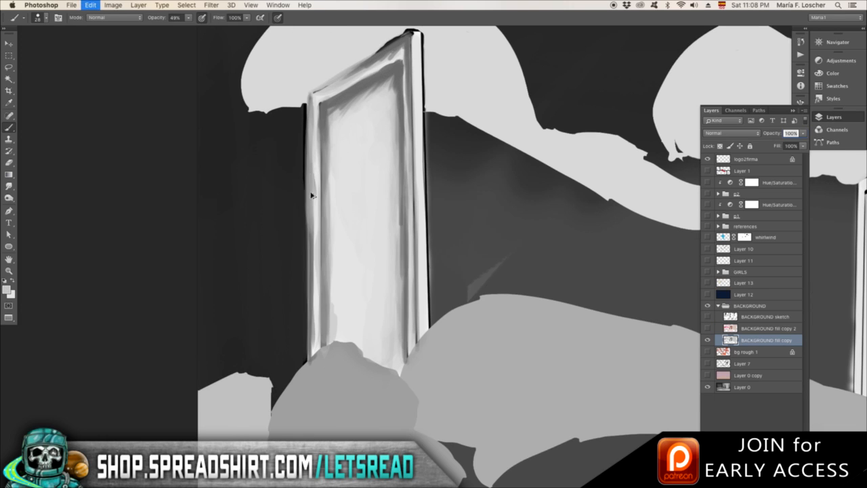
Shade the door frame edge and paint a soft shadow along the door panel.
{"action": "left_click_drag", "start_coordinate": [311, 197], "coordinate": [377, 116]}
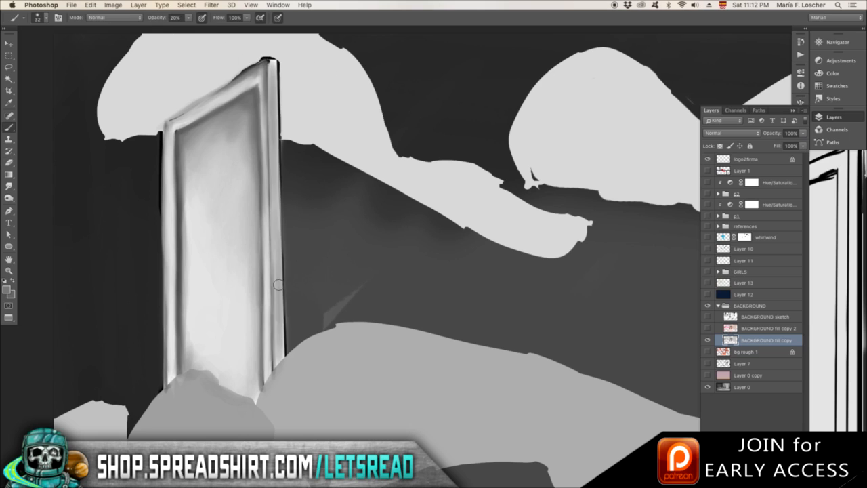
{"action": "left_click_drag", "start_coordinate": [277, 61], "coordinate": [278, 359]}
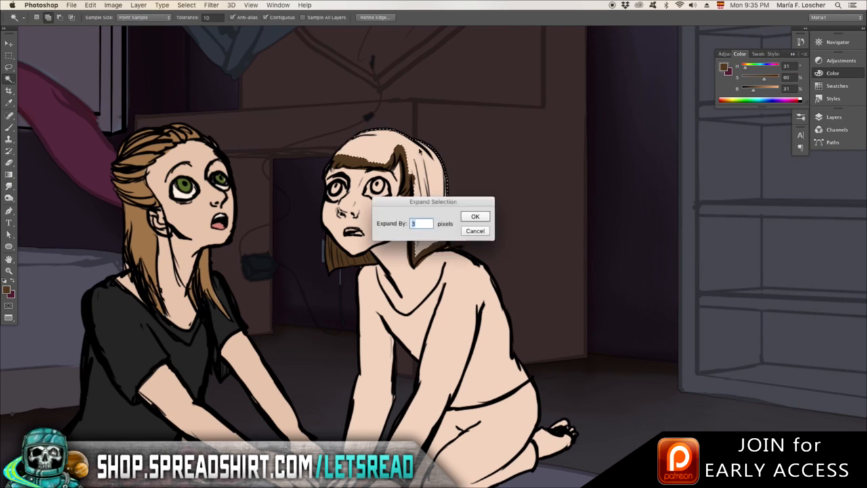
Expand the selection around the right-hand girl a few pixels outward.
{"action": "left_click", "coordinate": [475, 216]}
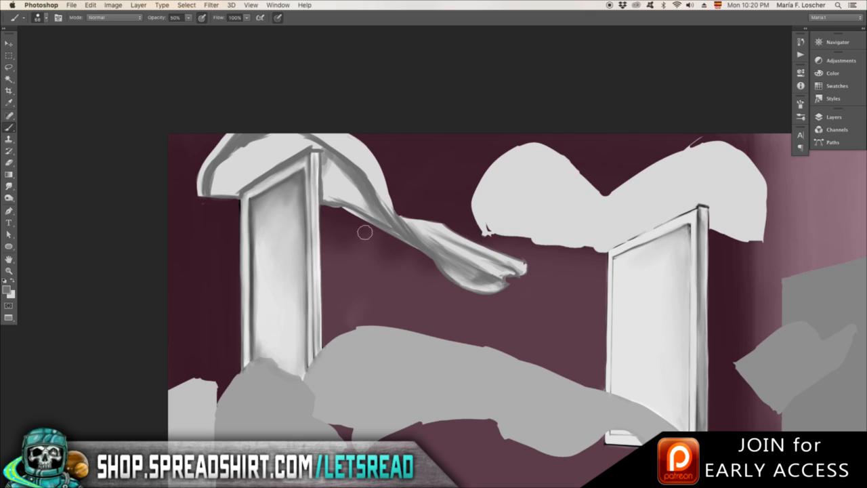
Shade the folds and highlight the curl of the fabric over the left window.
{"action": "left_click_drag", "start_coordinate": [363, 233], "coordinate": [358, 197]}
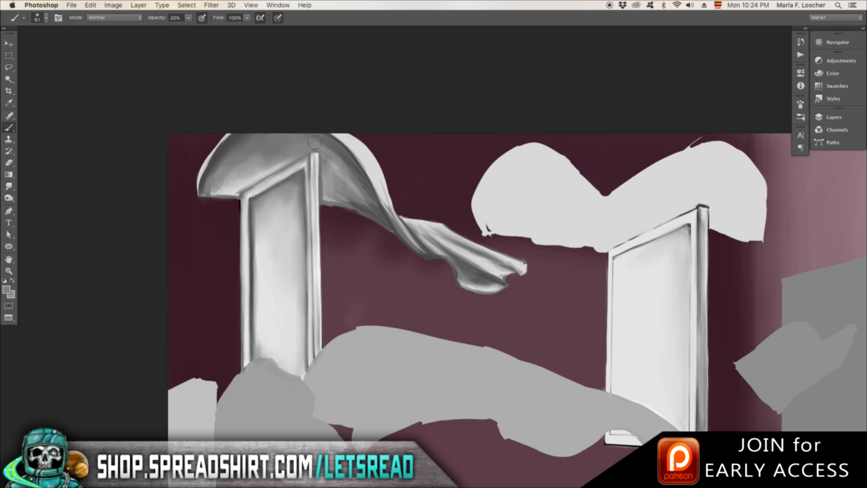
{"action": "left_click_drag", "start_coordinate": [314, 142], "coordinate": [417, 244]}
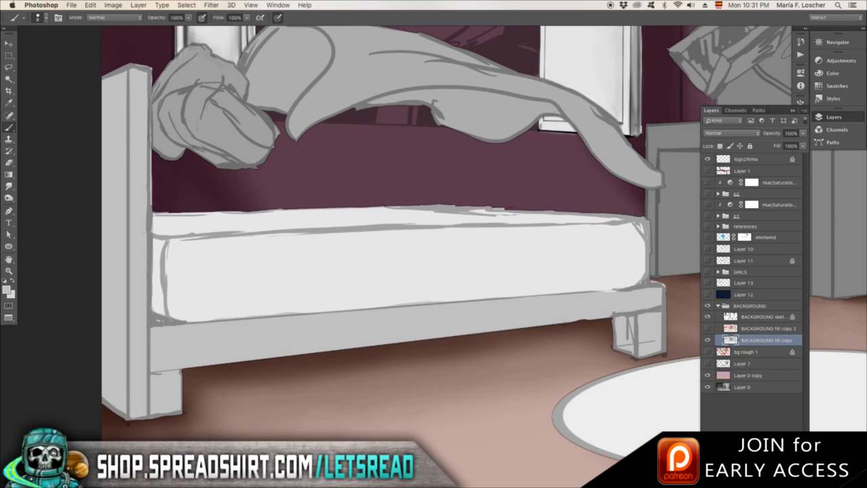
Brush dark shading along the mattress front edge and corner.
{"action": "left_click_drag", "start_coordinate": [170, 230], "coordinate": [170, 325]}
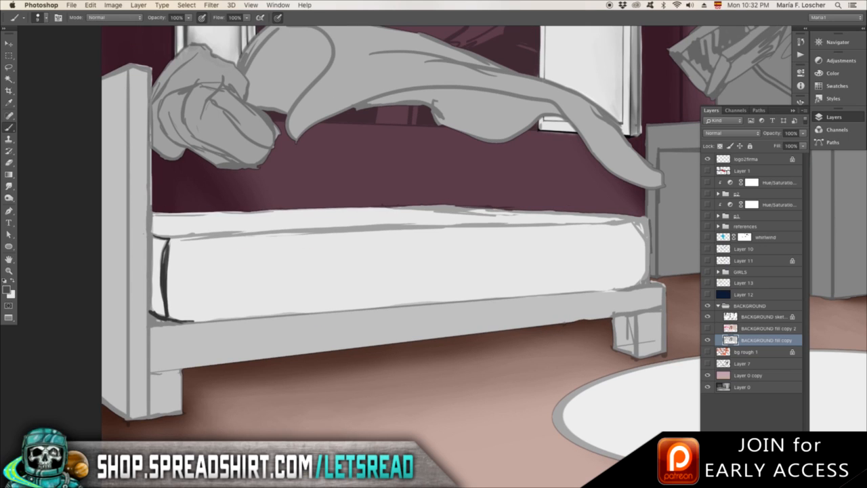
{"action": "left_click_drag", "start_coordinate": [169, 244], "coordinate": [623, 280]}
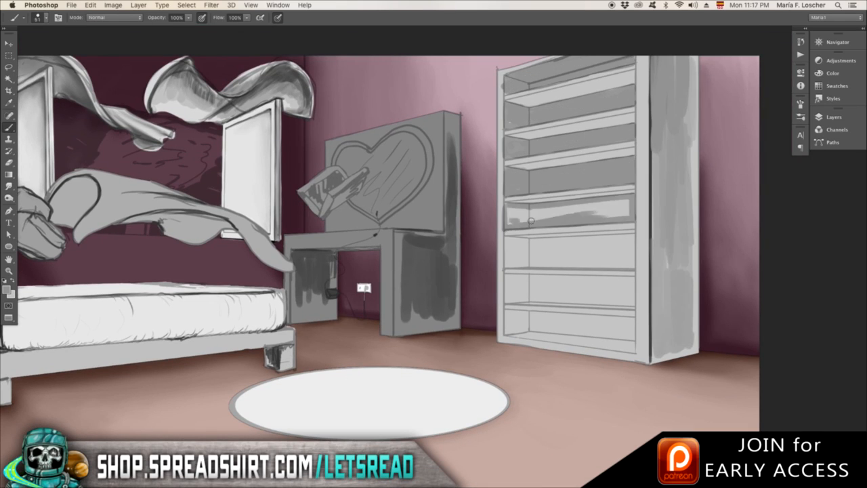
Block in rough grey shading on the heart-mirror desk and its legs.
{"action": "left_click_drag", "start_coordinate": [531, 220], "coordinate": [542, 280]}
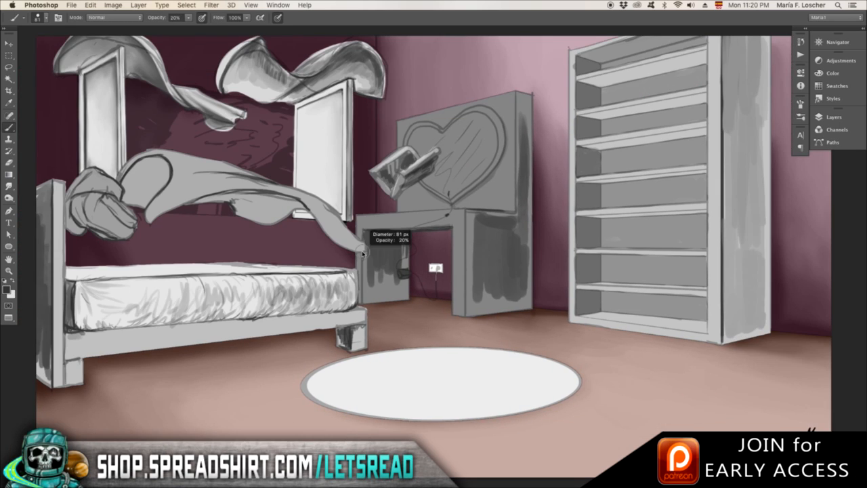
{"action": "left_click_drag", "start_coordinate": [363, 254], "coordinate": [100, 284]}
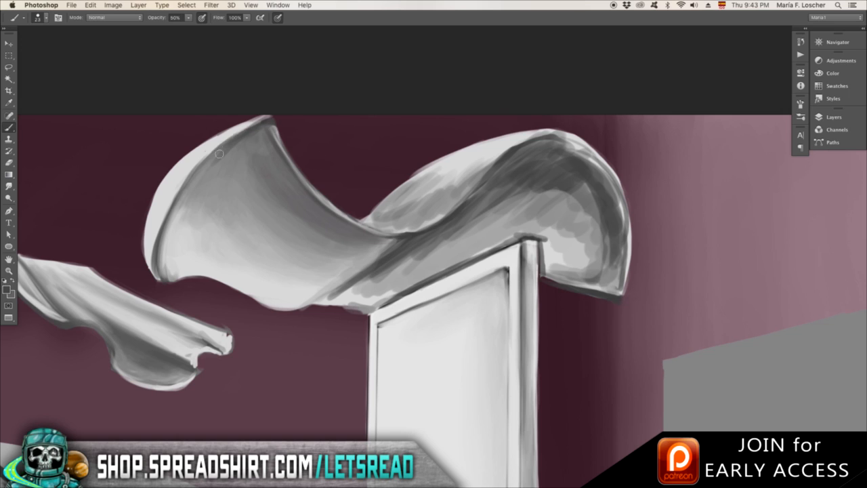
Soften the grey shading on the fabric draped over the right window.
{"action": "left_click_drag", "start_coordinate": [220, 153], "coordinate": [450, 214]}
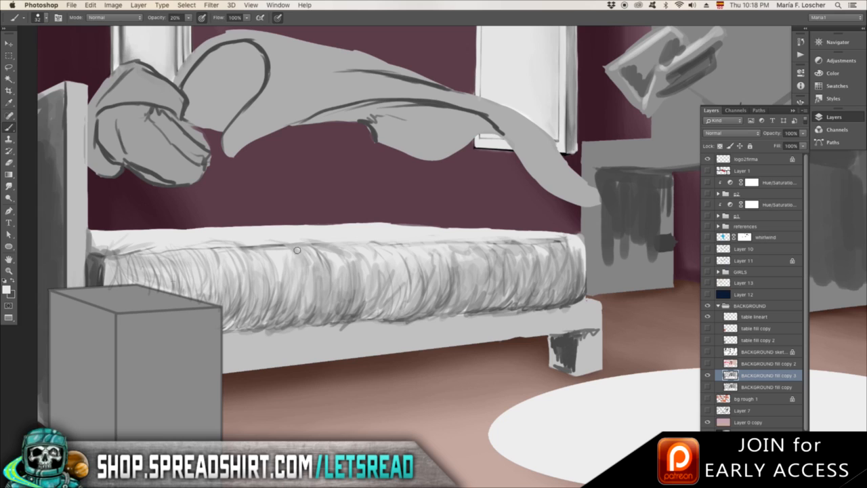
Brush streaky grey fabric texture across the side of the mattress.
{"action": "left_click_drag", "start_coordinate": [296, 250], "coordinate": [379, 317]}
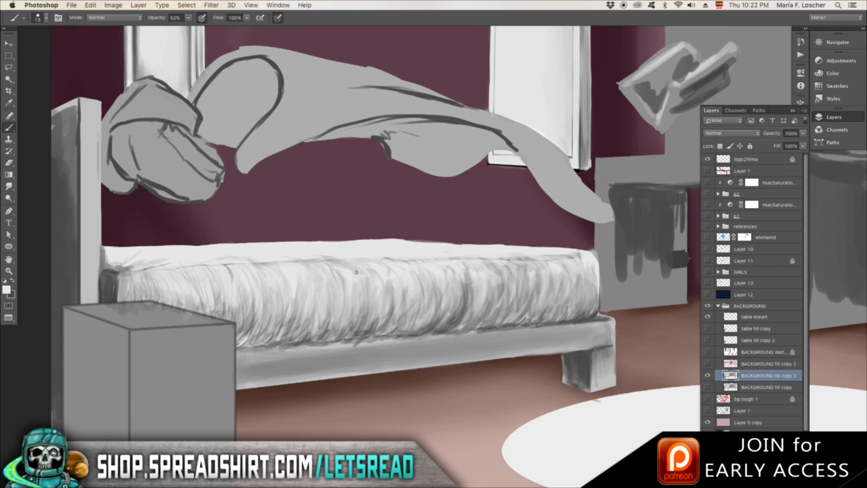
{"action": "left_click_drag", "start_coordinate": [358, 272], "coordinate": [341, 296]}
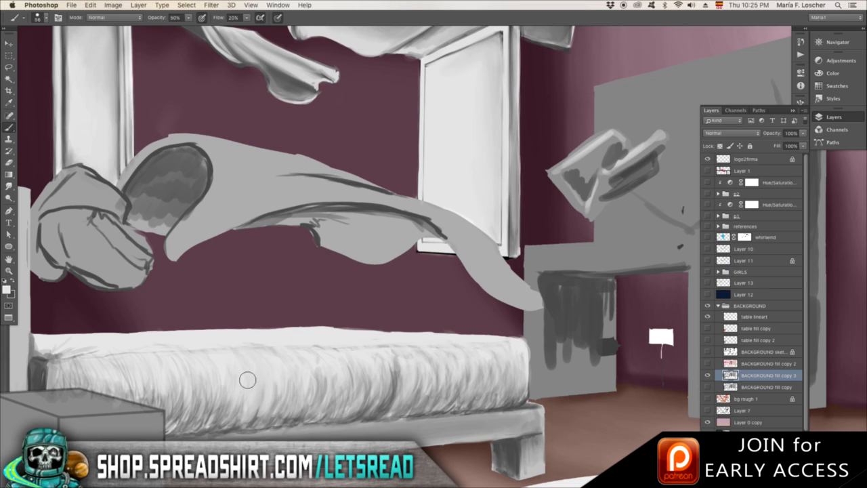
Shade the inside curve of the floating blanket and refine its folds.
{"action": "left_click_drag", "start_coordinate": [248, 380], "coordinate": [248, 339]}
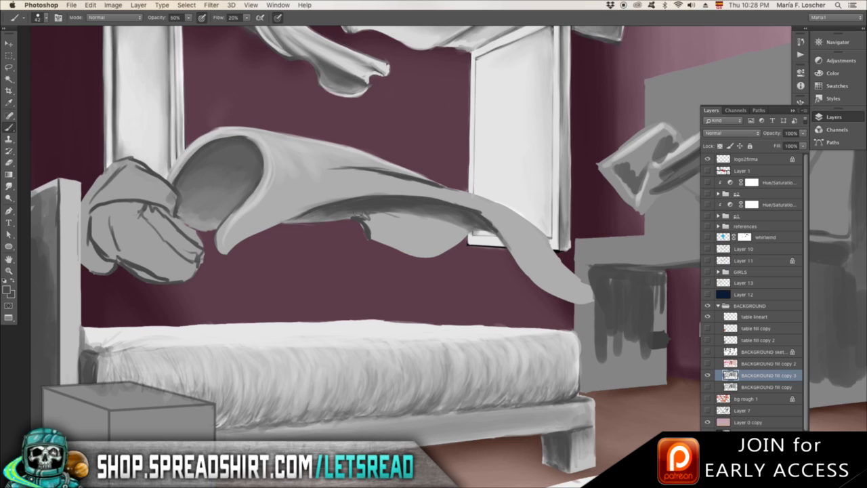
{"action": "left_click_drag", "start_coordinate": [366, 214], "coordinate": [485, 223]}
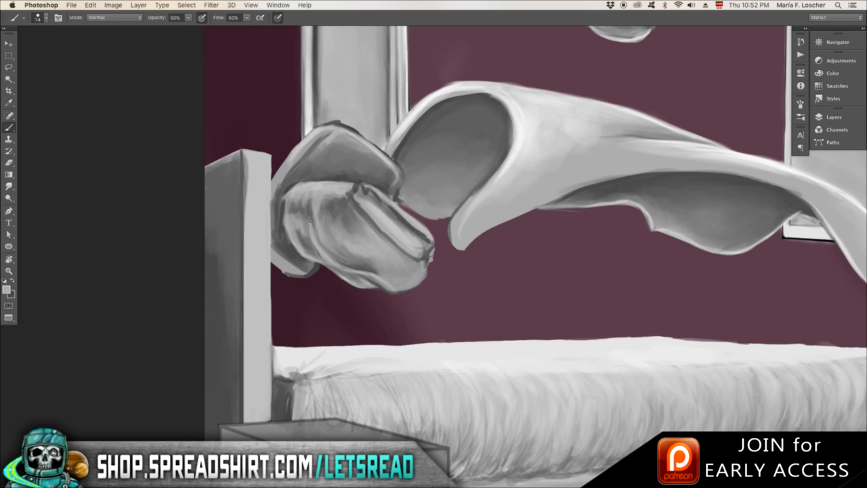
Shade the crumpled blanket end and the flying book and cloth shapes in soft greys.
{"action": "left_click_drag", "start_coordinate": [365, 196], "coordinate": [427, 251]}
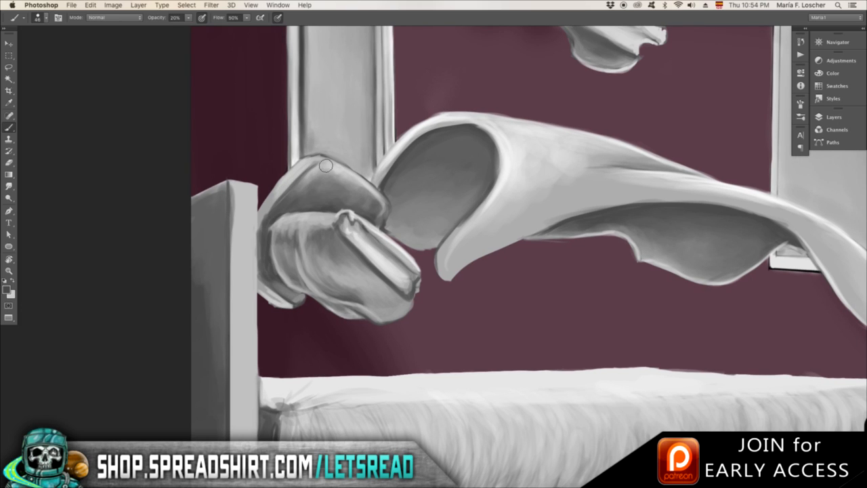
{"action": "left_click_drag", "start_coordinate": [326, 165], "coordinate": [395, 229]}
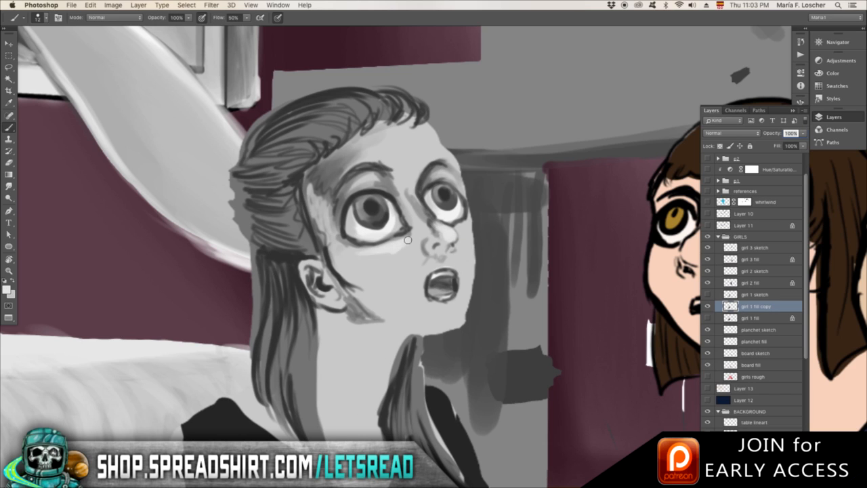
Brush grey light and shadow over the wide-eyed girl's face and hair.
{"action": "left_click_drag", "start_coordinate": [406, 238], "coordinate": [380, 224]}
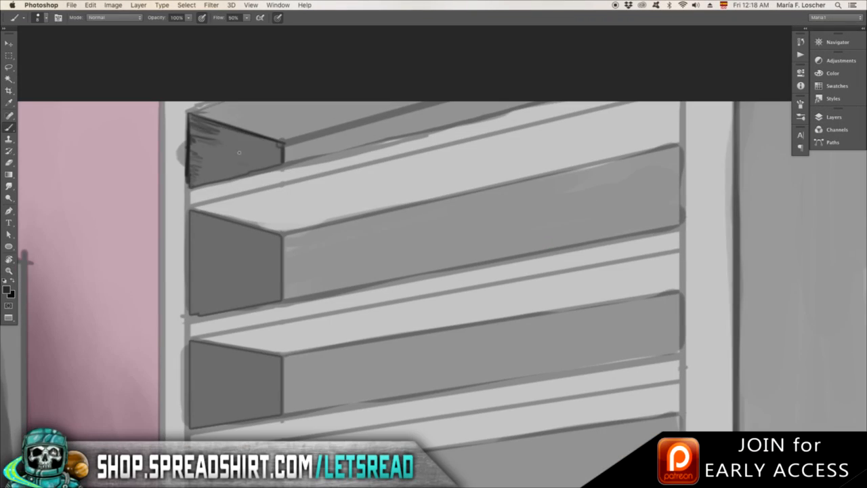
Darken the undersides of the top two shelves and scribble wood-grain streaks along the shelf fronts.
{"action": "left_click_drag", "start_coordinate": [238, 151], "coordinate": [217, 147]}
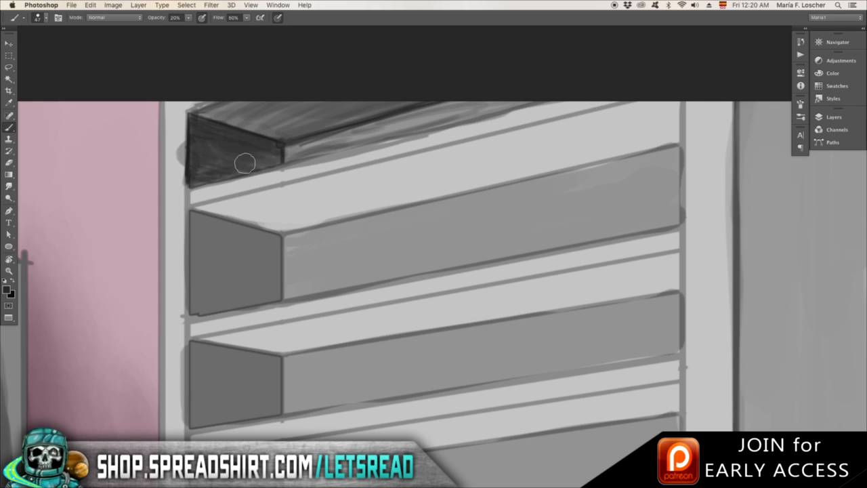
{"action": "left_click_drag", "start_coordinate": [245, 163], "coordinate": [264, 233]}
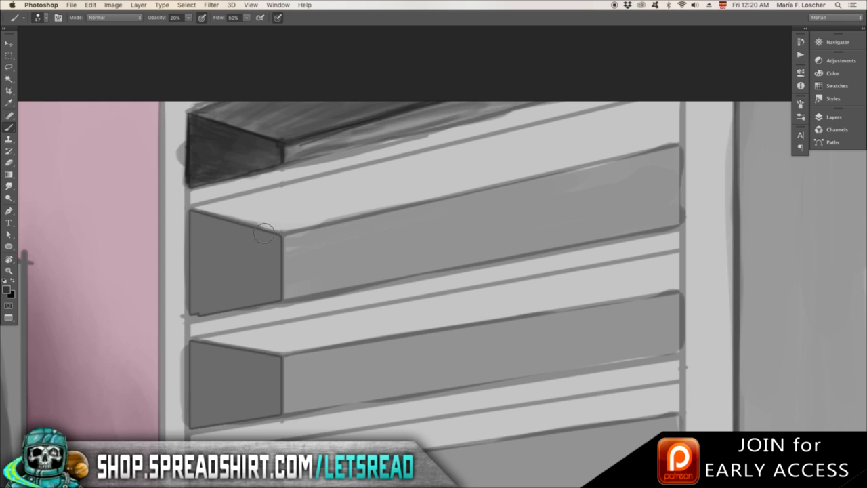
{"action": "left_click_drag", "start_coordinate": [271, 233], "coordinate": [203, 285]}
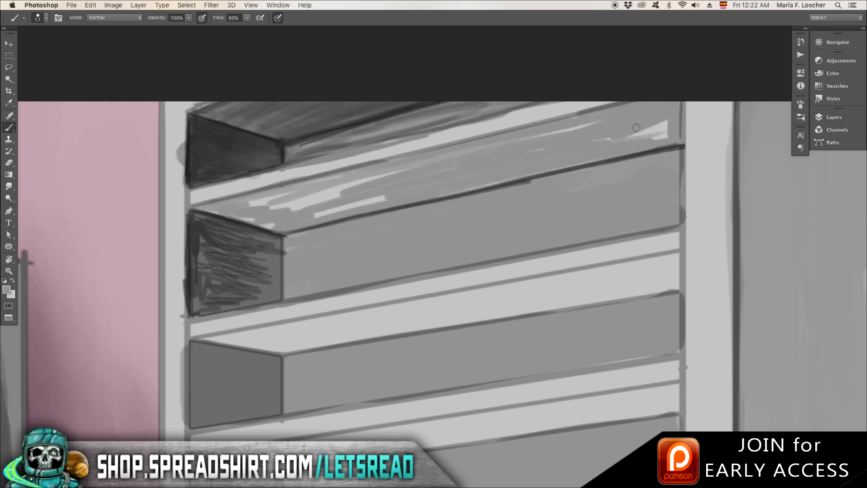
{"action": "left_click_drag", "start_coordinate": [637, 128], "coordinate": [267, 236]}
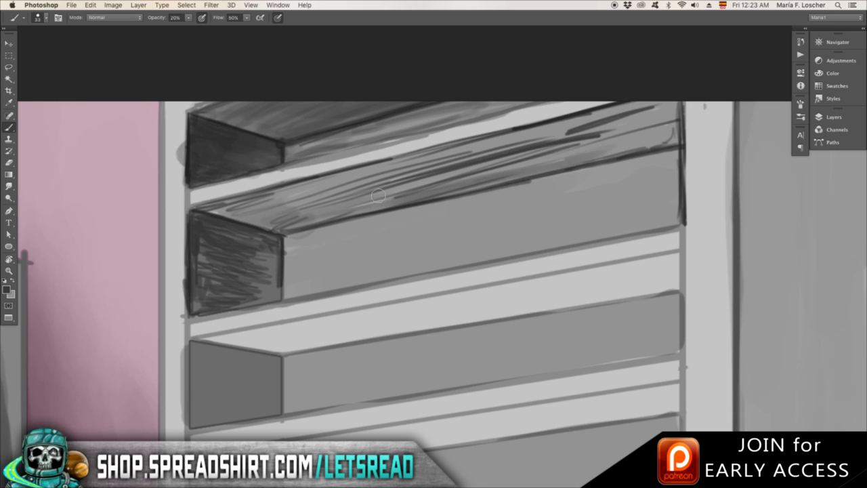
{"action": "left_click_drag", "start_coordinate": [378, 195], "coordinate": [642, 130]}
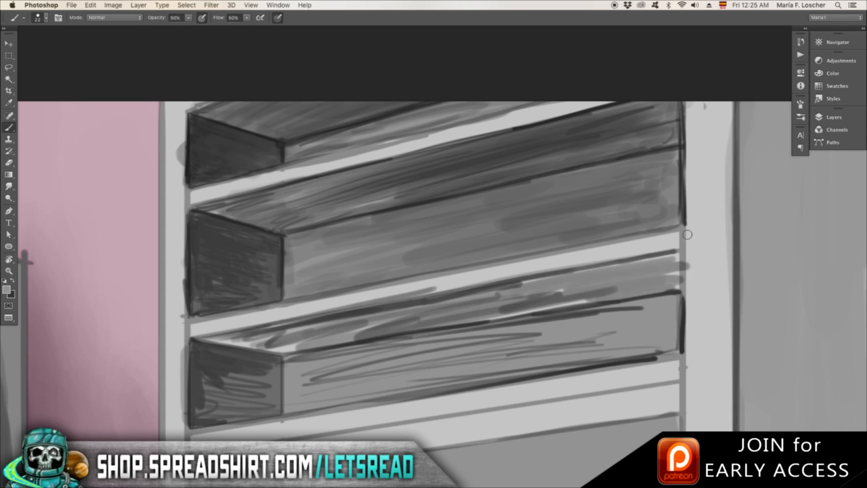
{"action": "left_click_drag", "start_coordinate": [684, 237], "coordinate": [361, 382]}
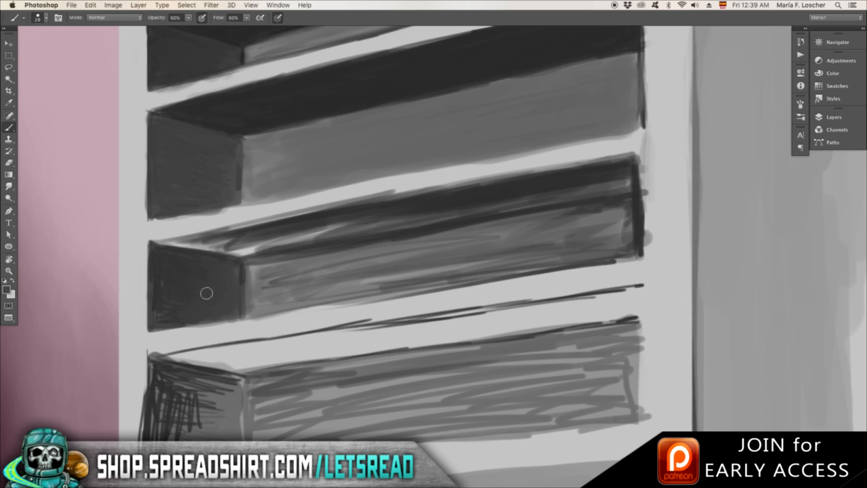
Darken the lower shelf's end face and blend the shading along its edge.
{"action": "left_click_drag", "start_coordinate": [206, 293], "coordinate": [263, 303]}
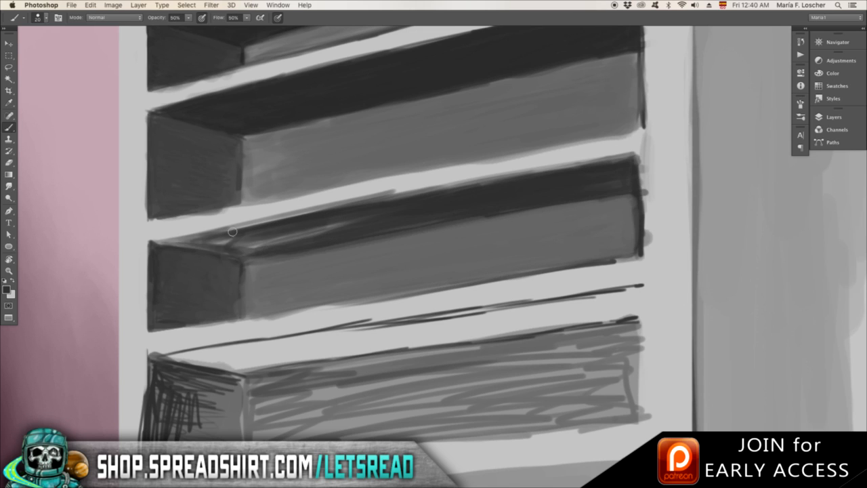
{"action": "left_click_drag", "start_coordinate": [233, 232], "coordinate": [590, 215]}
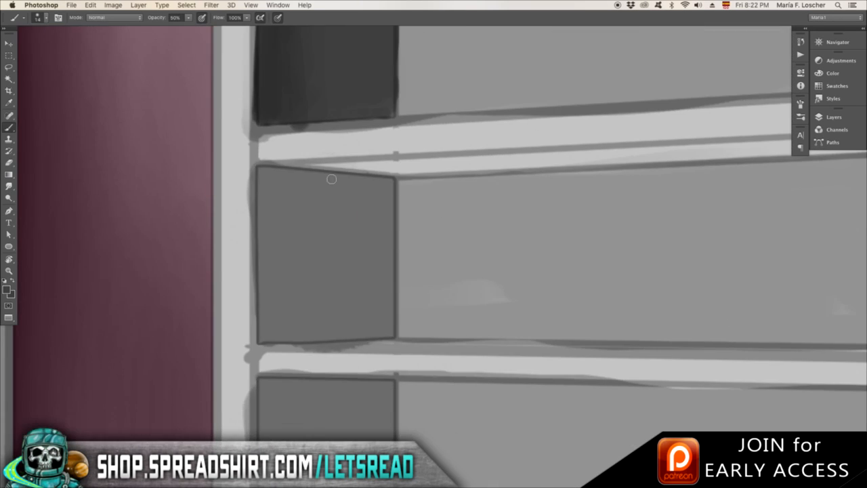
Shade a shelf's end panel, edge line and mid-grey front, then view the whole illustration.
{"action": "left_click_drag", "start_coordinate": [331, 179], "coordinate": [296, 151]}
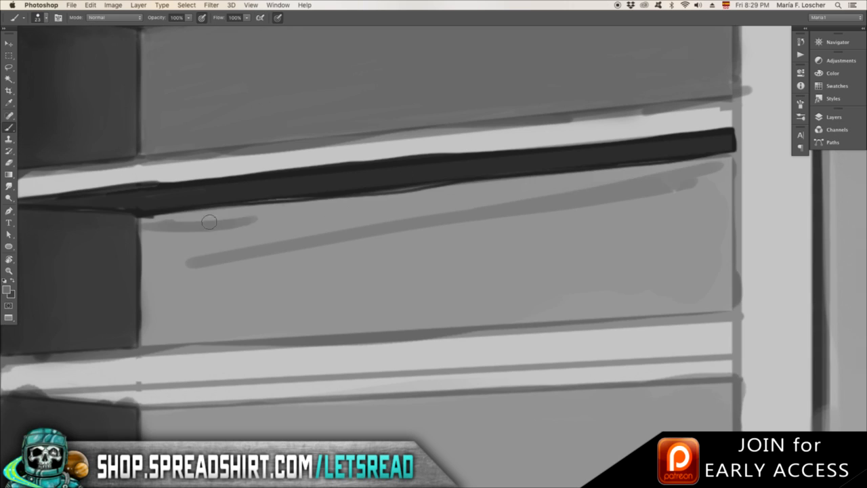
{"action": "left_click_drag", "start_coordinate": [210, 222], "coordinate": [603, 215]}
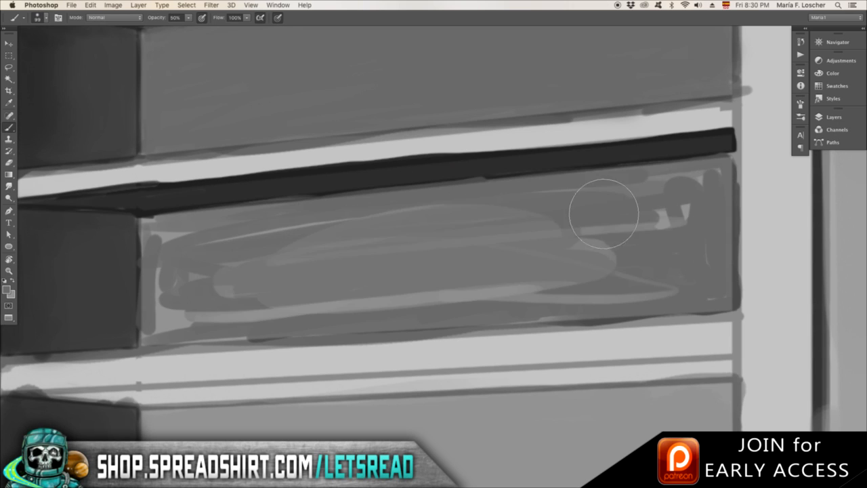
{"action": "left_click_drag", "start_coordinate": [603, 214], "coordinate": [636, 157]}
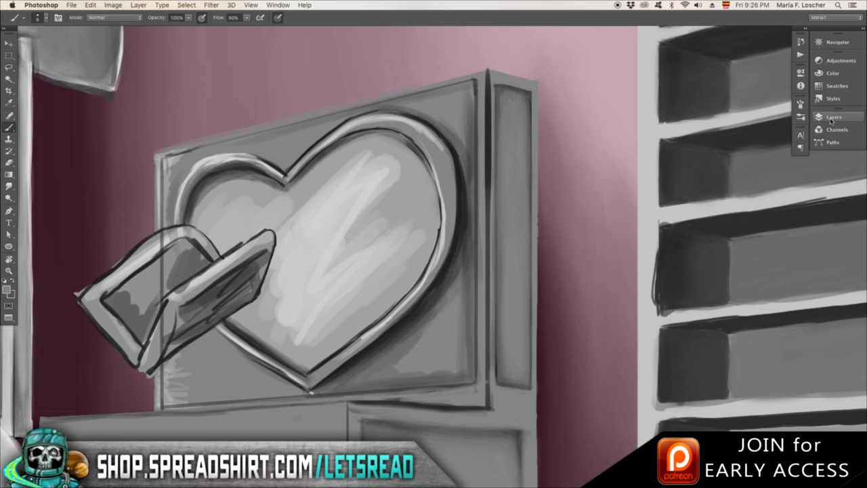
{"action": "left_click", "coordinate": [835, 117]}
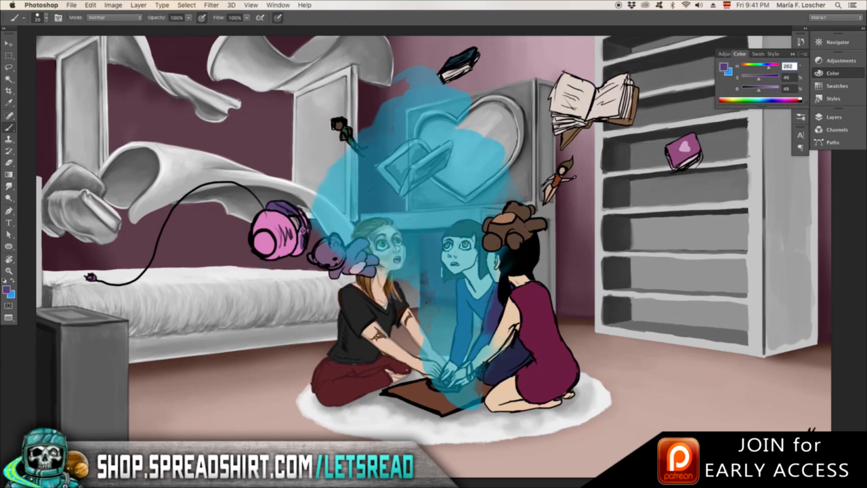
Warp the flying headphones' black cord into a new curve with Liquify.
{"action": "left_click", "coordinate": [212, 5]}
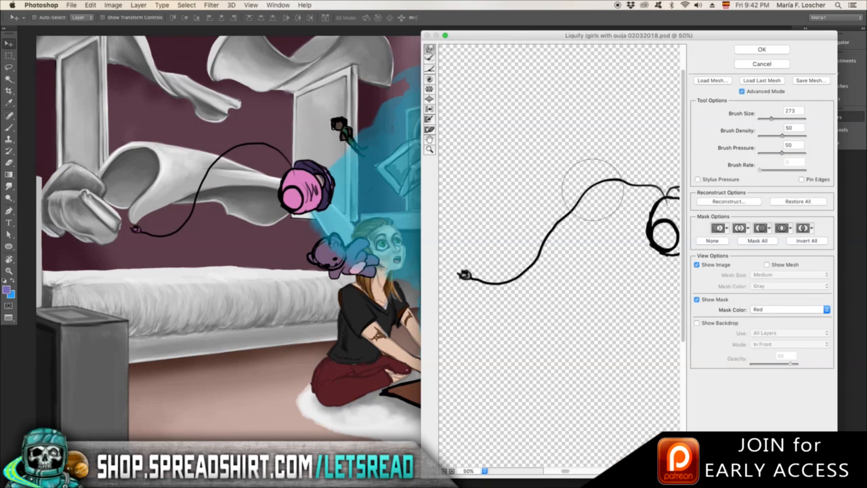
{"action": "left_click", "coordinate": [761, 49]}
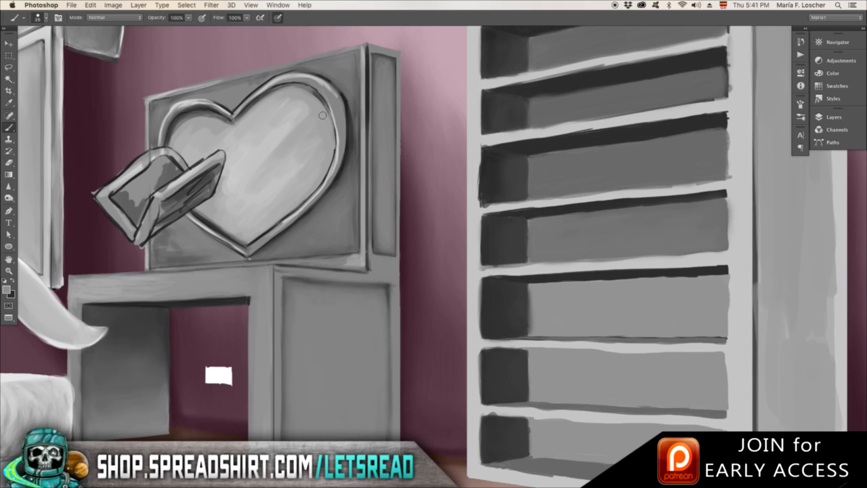
{"action": "mouse_move", "coordinate": [474, 192]}
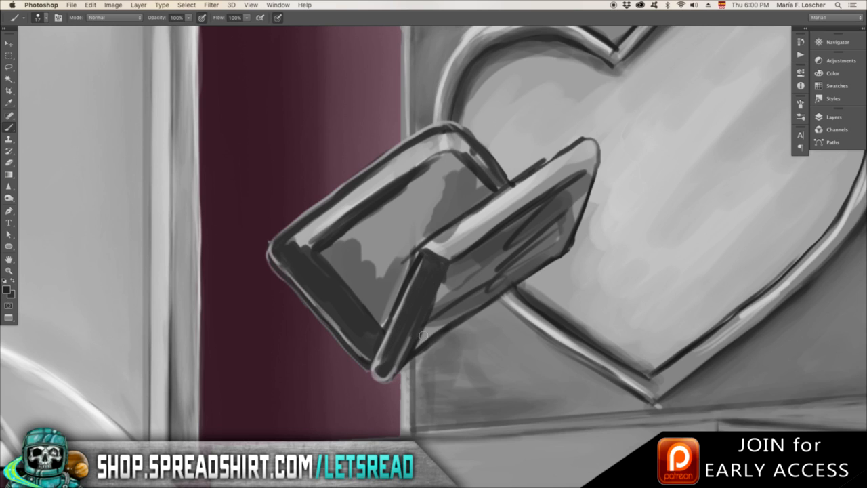
Paint the open case glossy black with dark edges and shine on its surfaces.
{"action": "left_click_drag", "start_coordinate": [420, 332], "coordinate": [481, 227]}
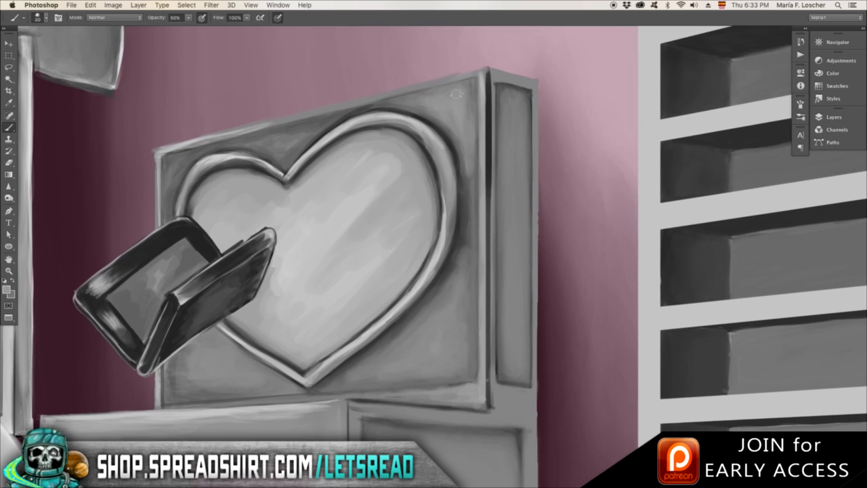
{"action": "left_click_drag", "start_coordinate": [454, 101], "coordinate": [464, 329]}
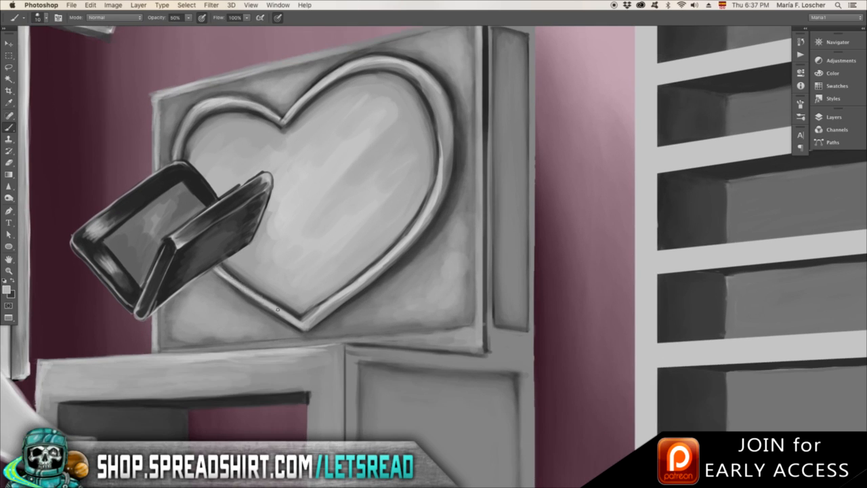
{"action": "left_click_drag", "start_coordinate": [278, 312], "coordinate": [338, 88]}
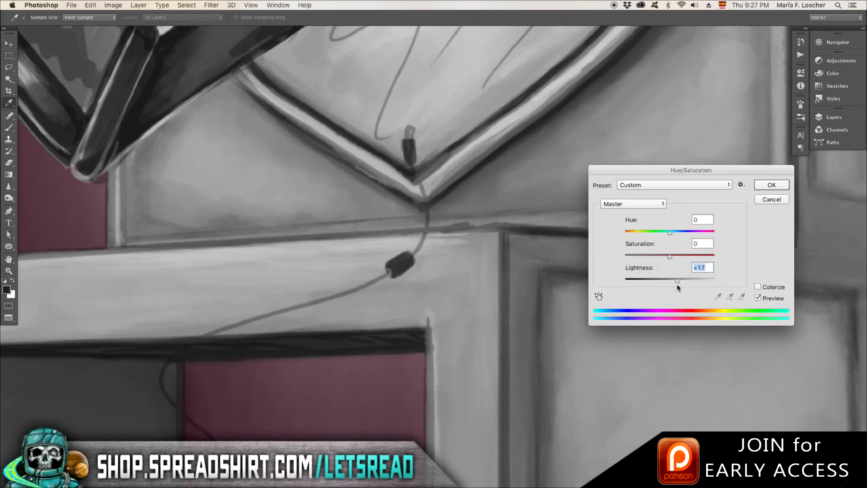
Apply the Hue/Saturation lightness adjustment to the cord.
{"action": "left_click", "coordinate": [771, 184]}
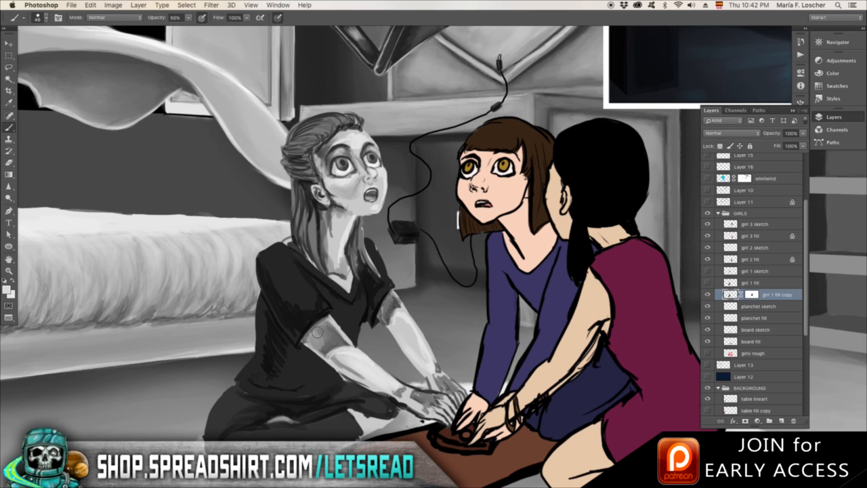
Paint greyscale shading over the left girl, including her forearm and hands.
{"action": "left_click_drag", "start_coordinate": [318, 332], "coordinate": [386, 380]}
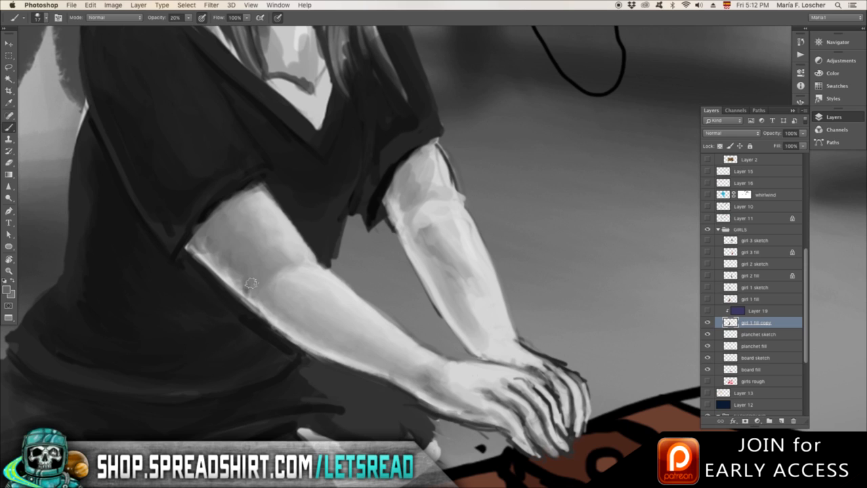
{"action": "left_click_drag", "start_coordinate": [251, 283], "coordinate": [499, 382]}
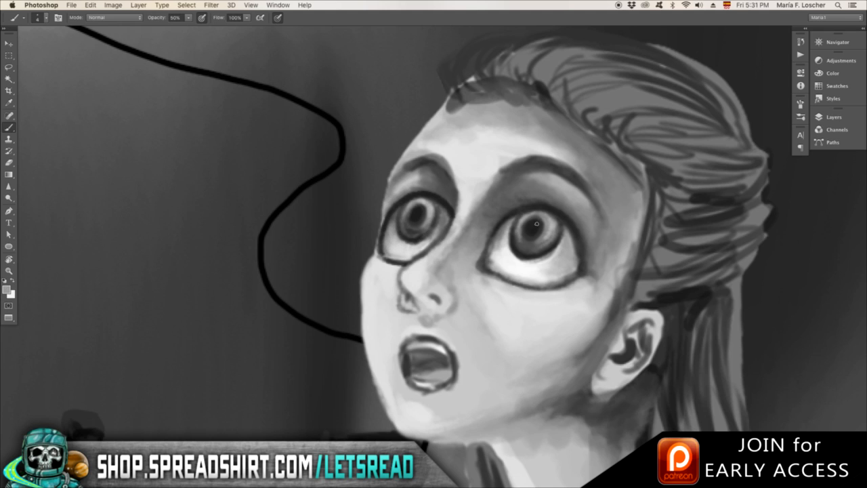
Soften the girl's face in grey tones and darken the shadows below her chin.
{"action": "left_click_drag", "start_coordinate": [535, 223], "coordinate": [594, 183]}
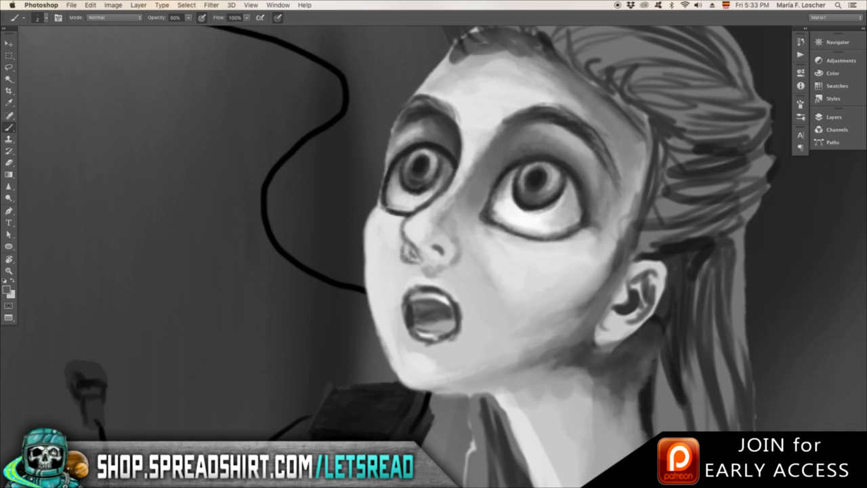
{"action": "left_click_drag", "start_coordinate": [420, 223], "coordinate": [434, 257]}
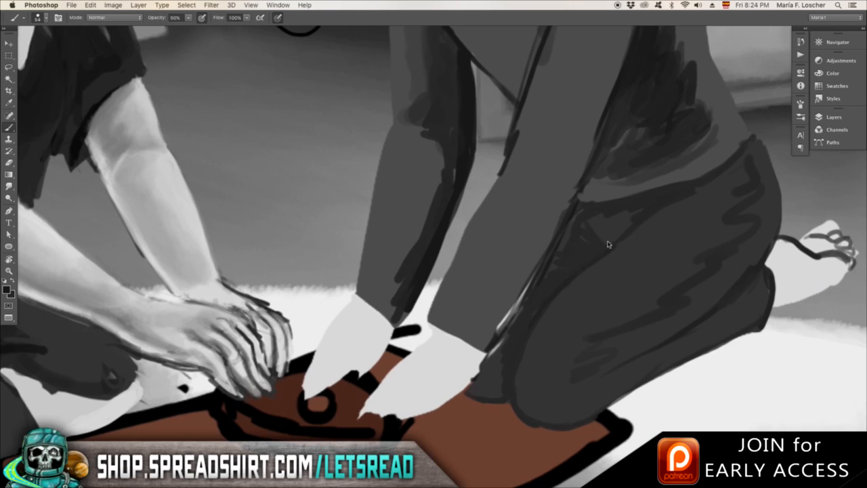
Paint shading strokes on the kneeling girl's dark trousers.
{"action": "left_click_drag", "start_coordinate": [607, 244], "coordinate": [726, 229]}
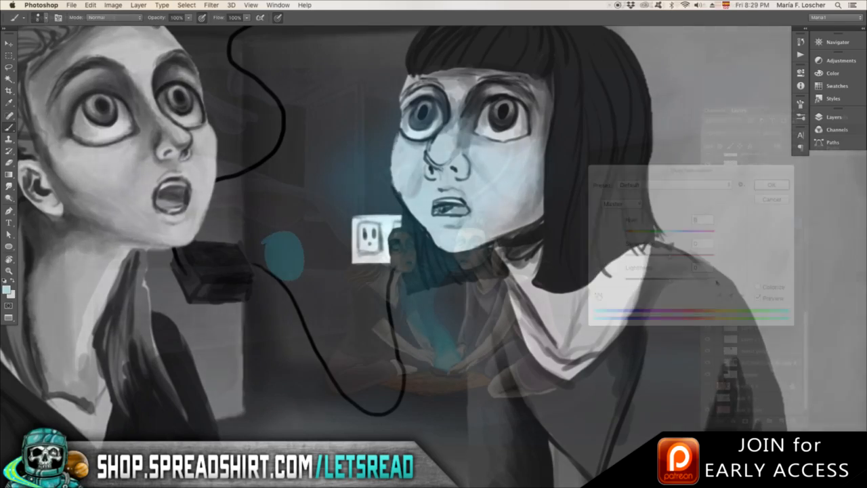
{"action": "left_click", "coordinate": [771, 184]}
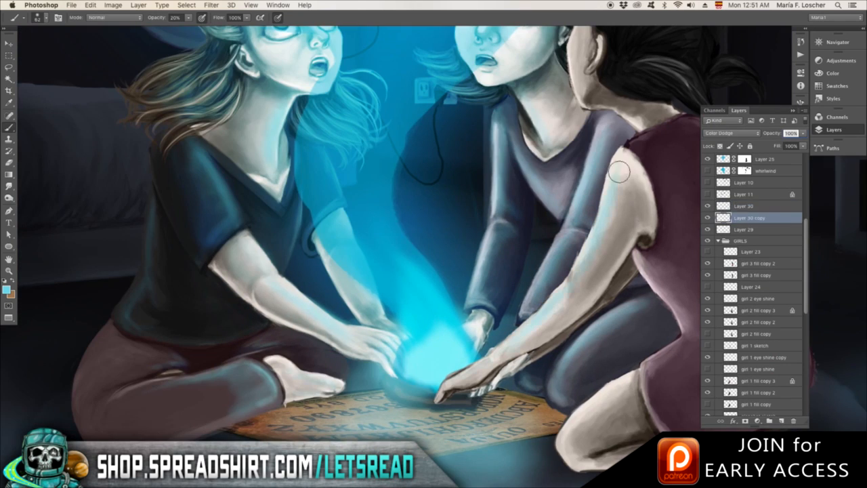
Add a brush touch to the girl's figure near the blue glow.
{"action": "left_click", "coordinate": [744, 206]}
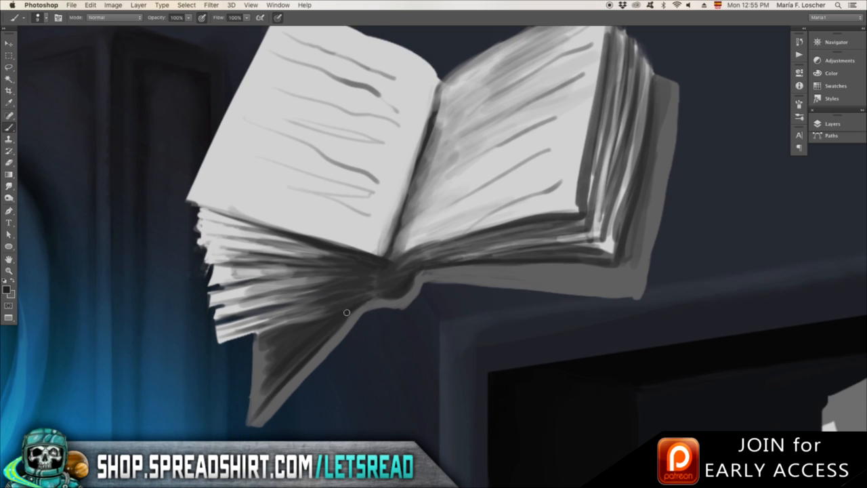
Block in the flying open book's grey pages with a broad brush stroke.
{"action": "left_click_drag", "start_coordinate": [345, 312], "coordinate": [637, 237]}
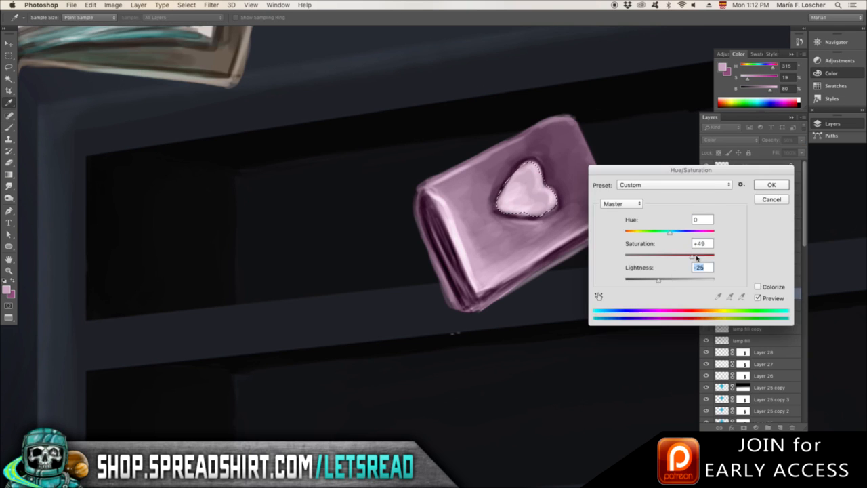
Confirm the Hue/Saturation adjustment darkening the heart box to muted pink.
{"action": "left_click", "coordinate": [771, 185]}
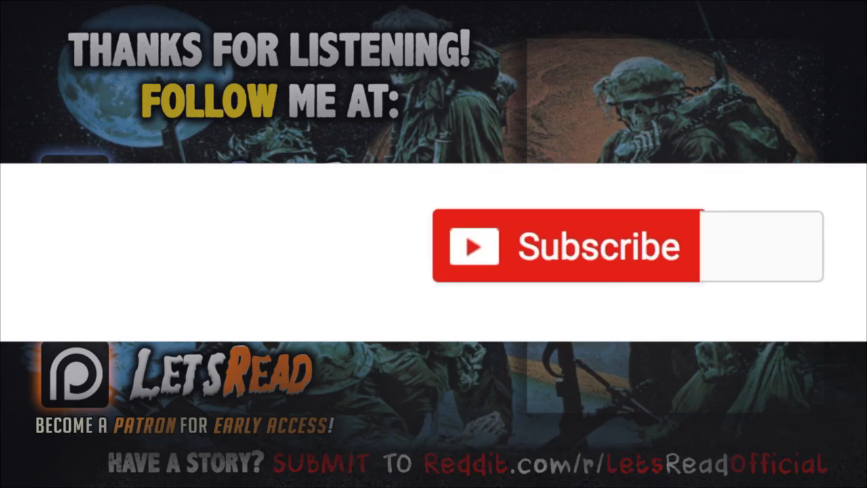
{"action": "left_click", "coordinate": [566, 246]}
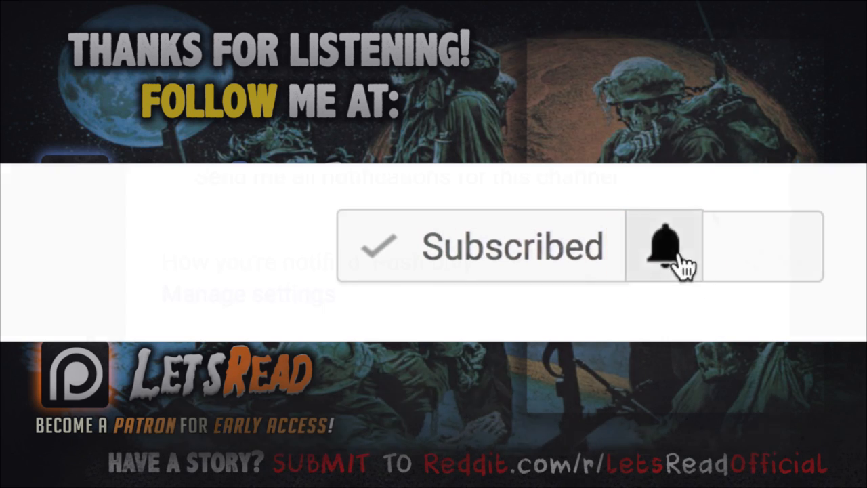
{"action": "left_click", "coordinate": [664, 247]}
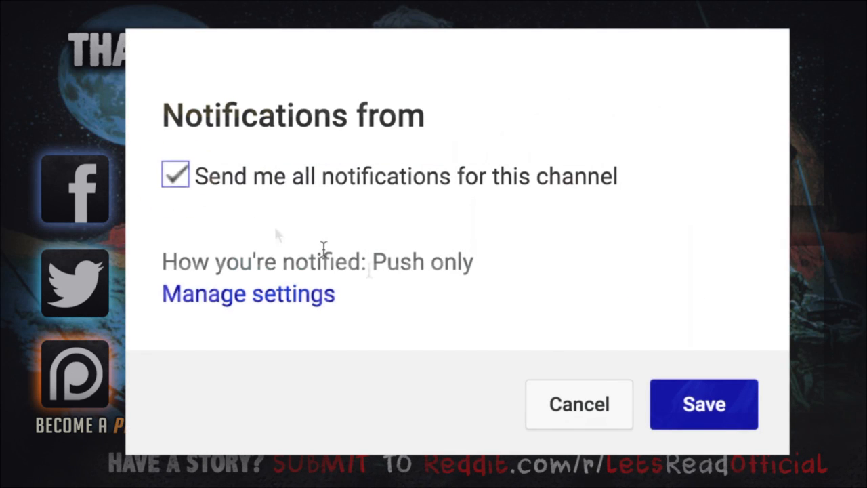
{"action": "left_click", "coordinate": [703, 404]}
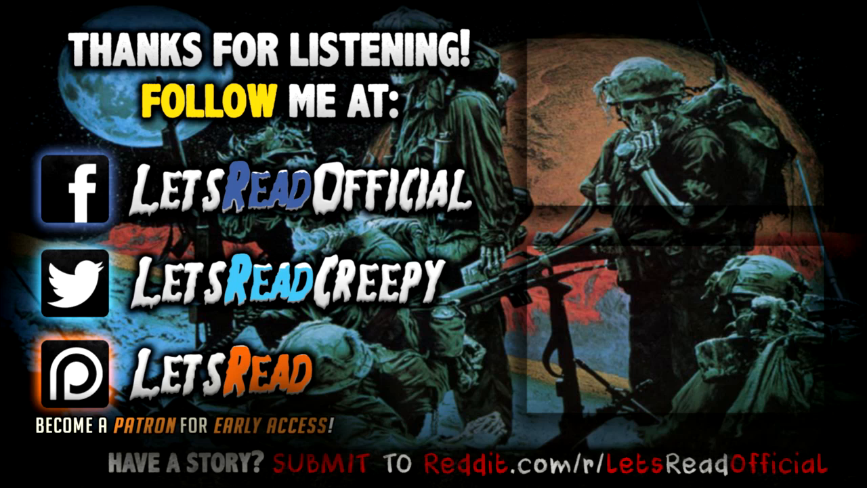